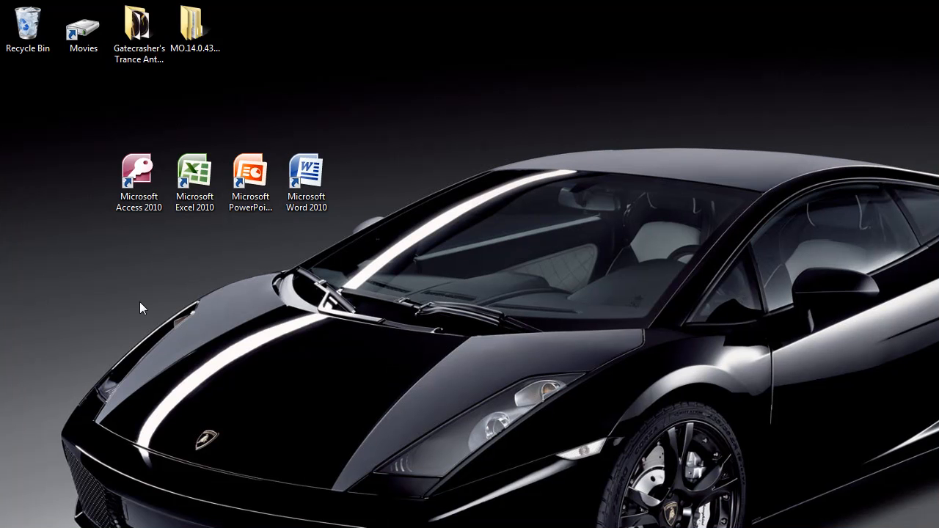
# Select the four Office 2010 shortcuts and browse the Microsoft Office and Office Tools program groups.
pyautogui.moveTo(140, 308); pyautogui.dragTo(551, 246)
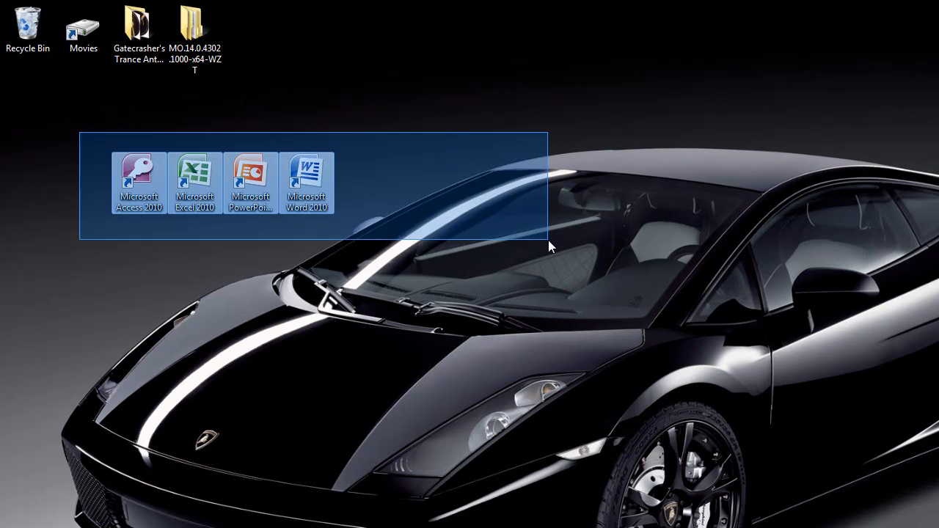
pyautogui.click(220, 344)
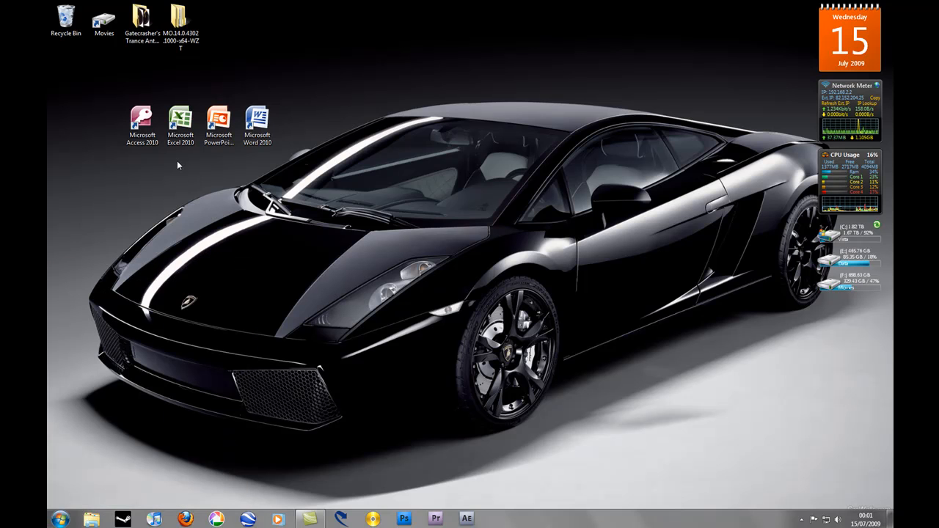
pyautogui.click(21, 516)
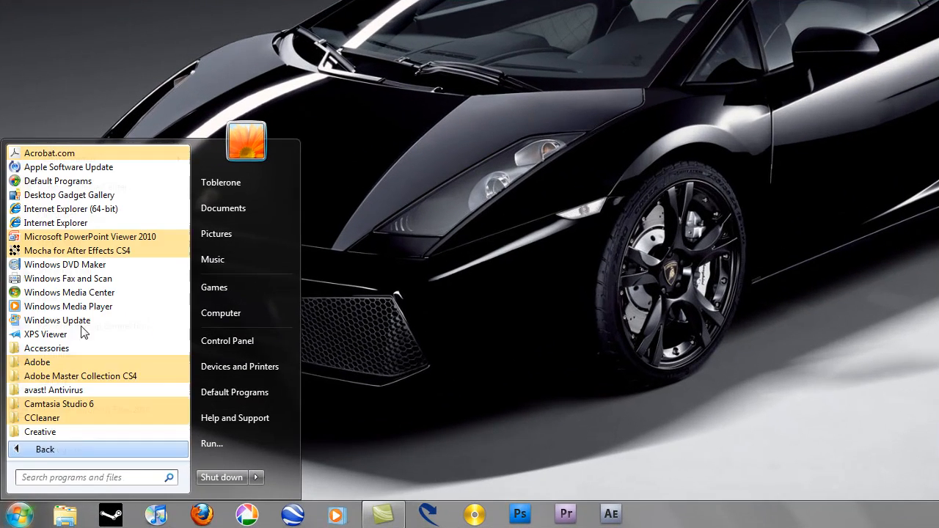
pyautogui.scroll(-3)
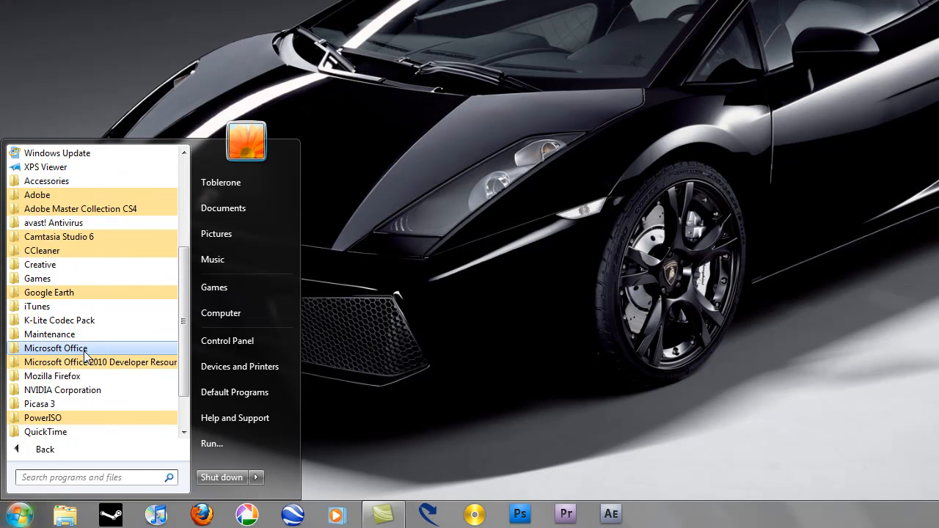
pyautogui.click(56, 347)
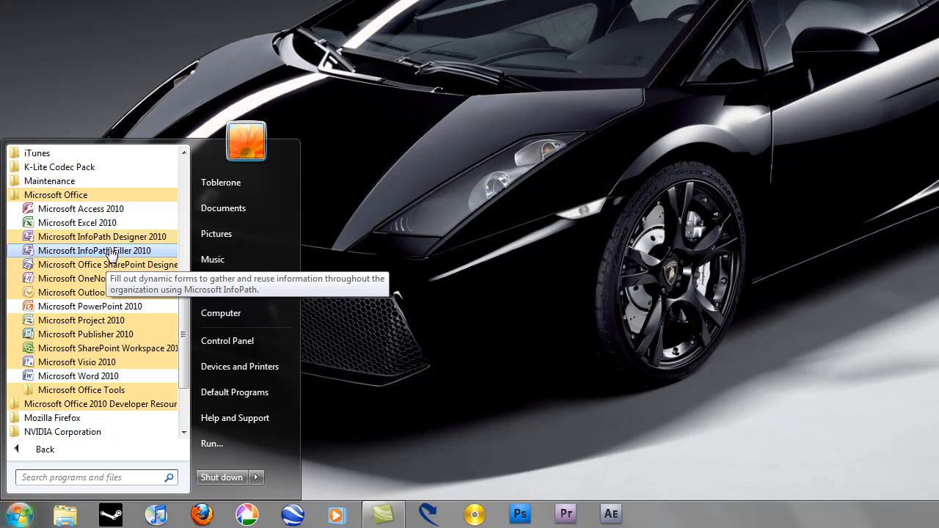
pyautogui.moveTo(86, 334)
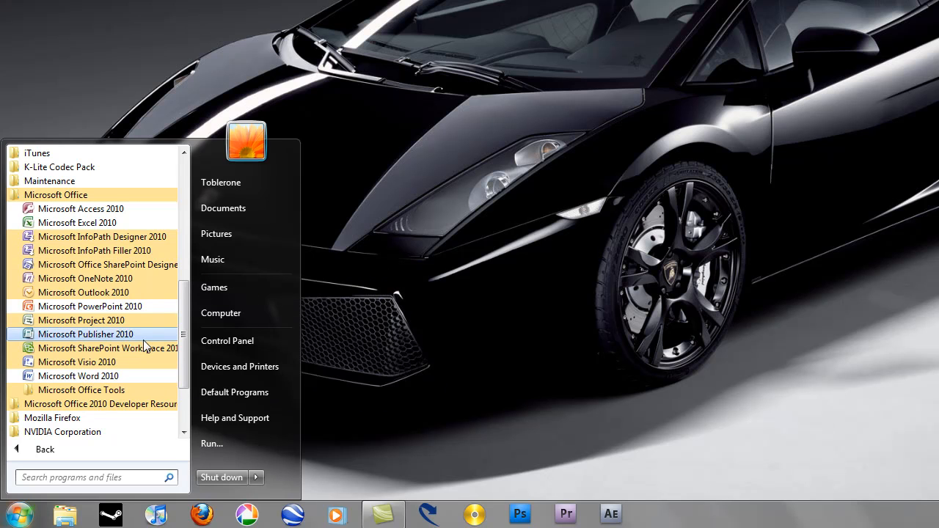
pyautogui.moveTo(82, 292)
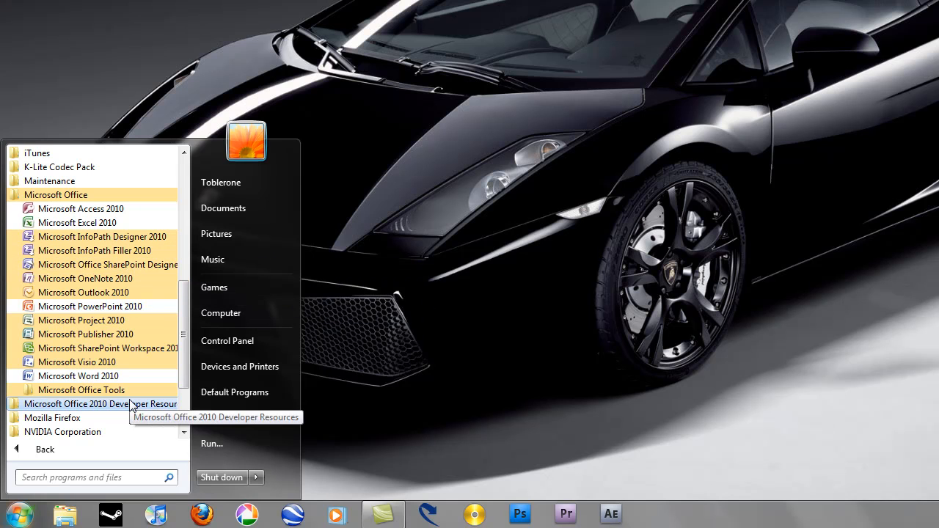
pyautogui.click(99, 404)
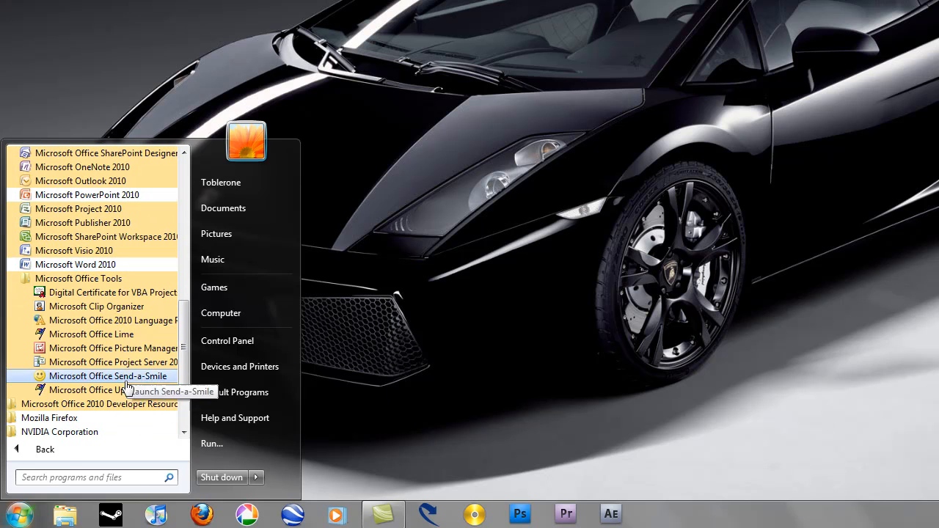
pyautogui.moveTo(80, 279)
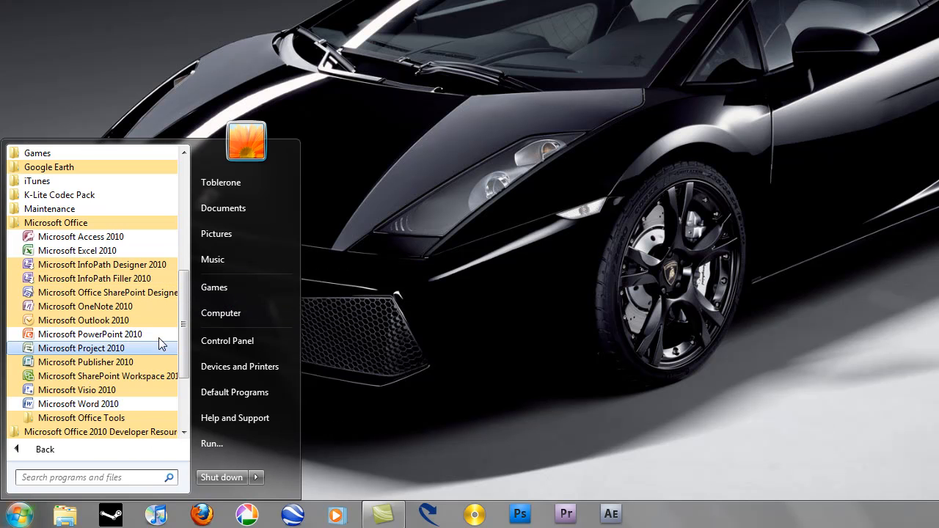
pyautogui.moveTo(162, 334)
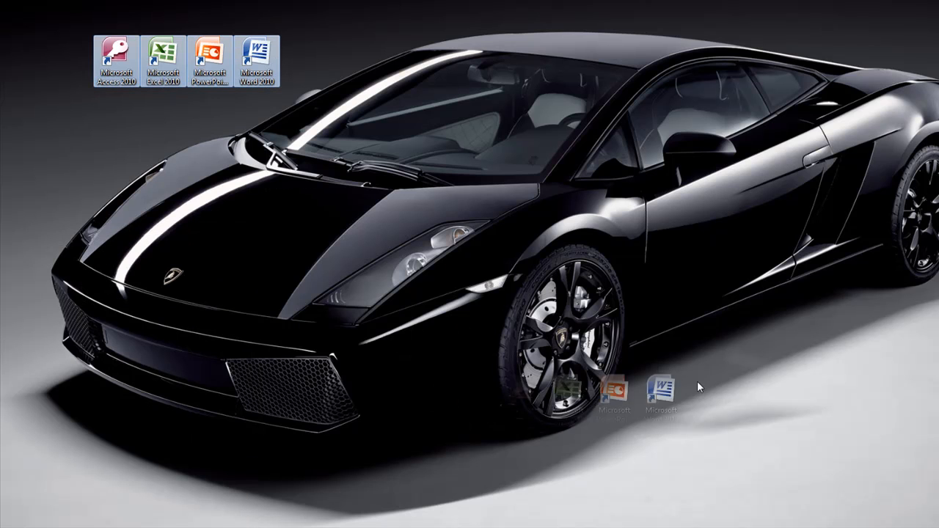
# Move the Office shortcuts lower onto the car's bonnet and select the Access 2010 shortcut.
pyautogui.moveTo(188, 58); pyautogui.dragTo(609, 374)
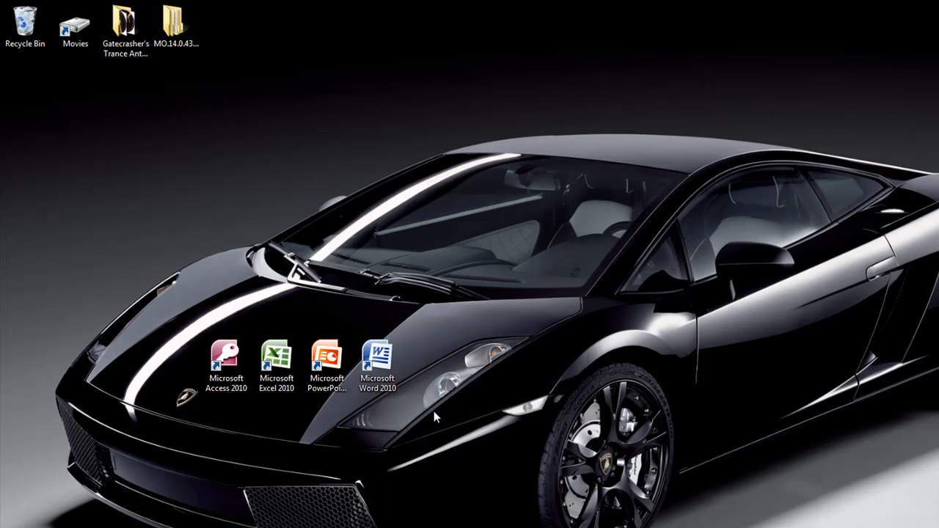
pyautogui.moveTo(312, 422)
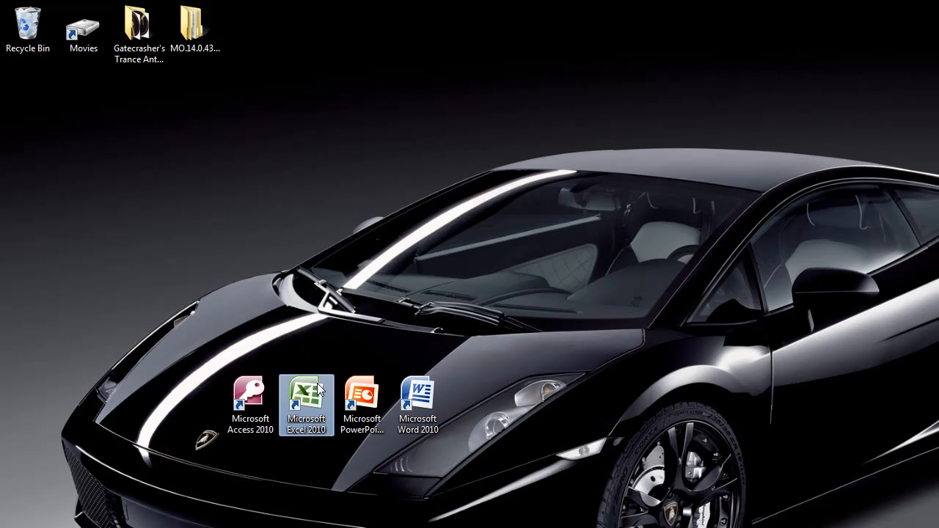
pyautogui.moveTo(232, 315)
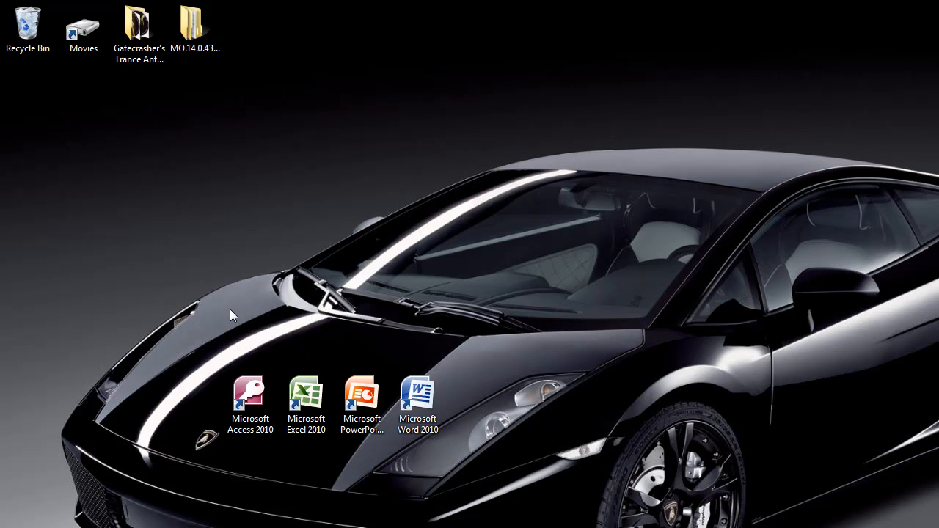
pyautogui.moveTo(495, 383)
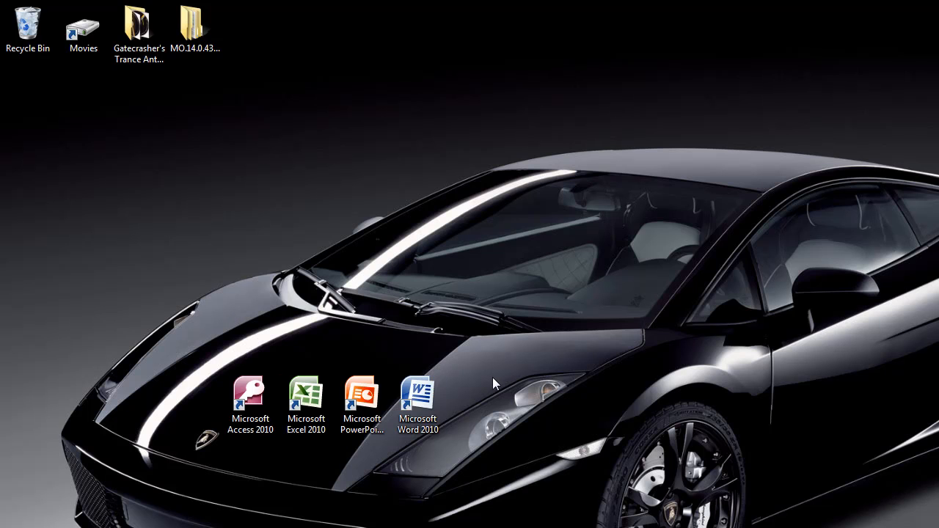
pyautogui.moveTo(255, 323)
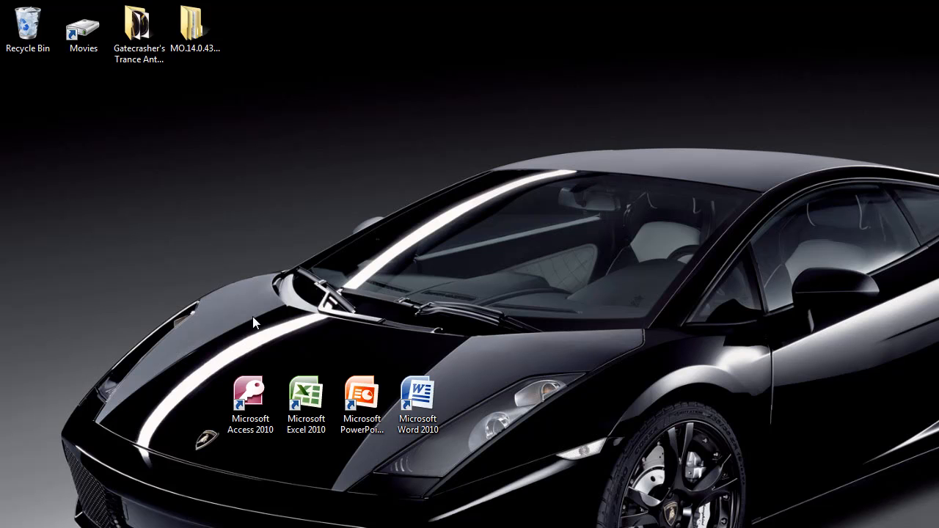
pyautogui.click(250, 404)
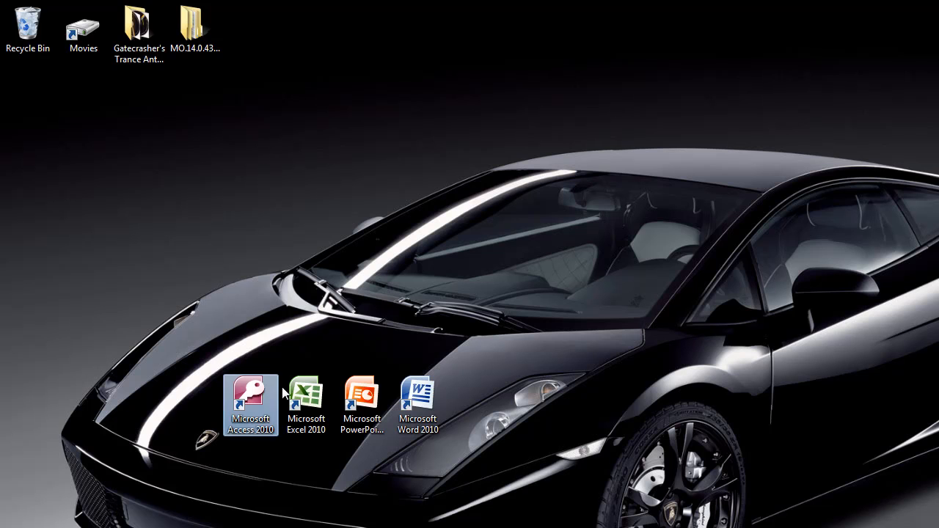
pyautogui.click(416, 403)
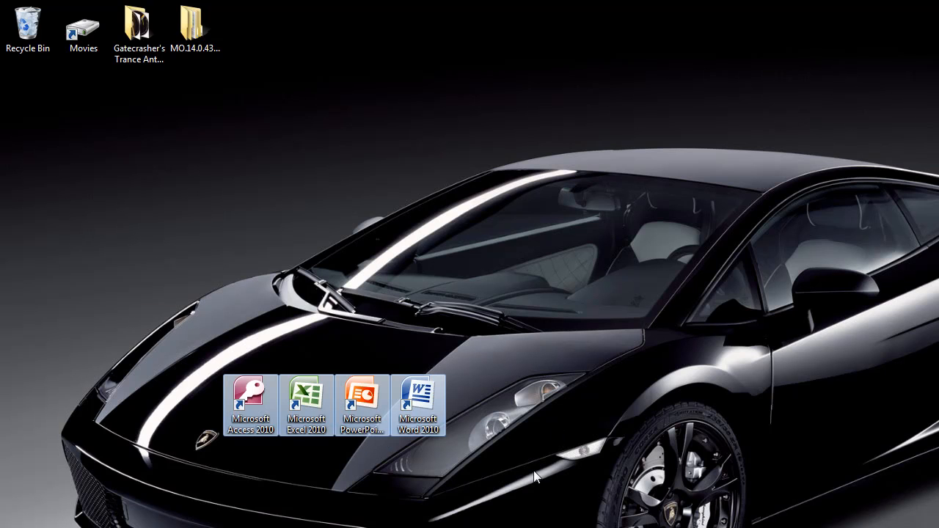
pyautogui.moveTo(418, 396)
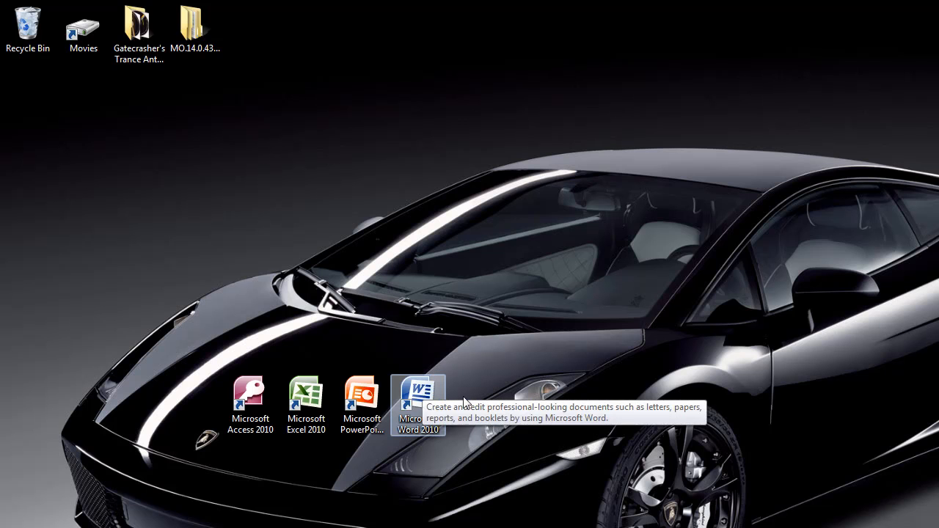
# Launch Word 2010 with a blank Document1 and reposition its window on the desktop.
pyautogui.doubleClick(416, 396)
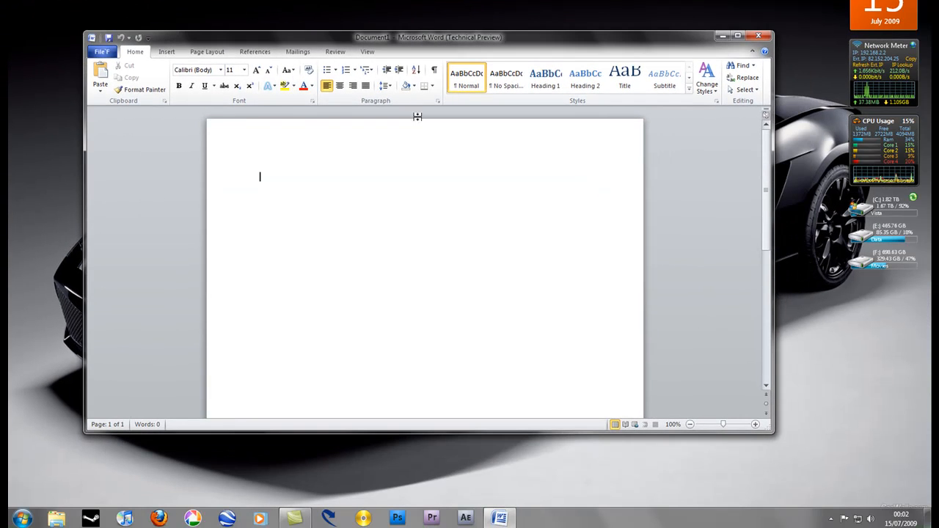
pyautogui.moveTo(427, 38); pyautogui.dragTo(427, 241)
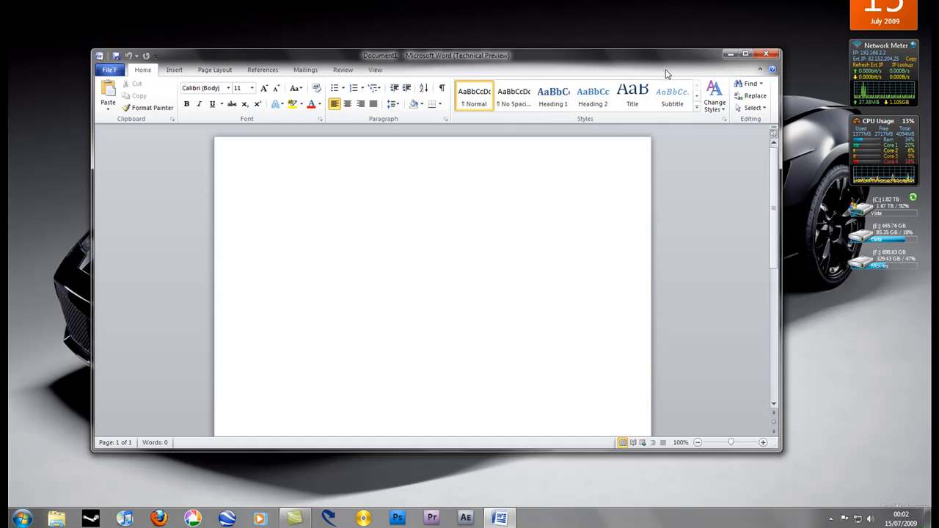
pyautogui.click(267, 195)
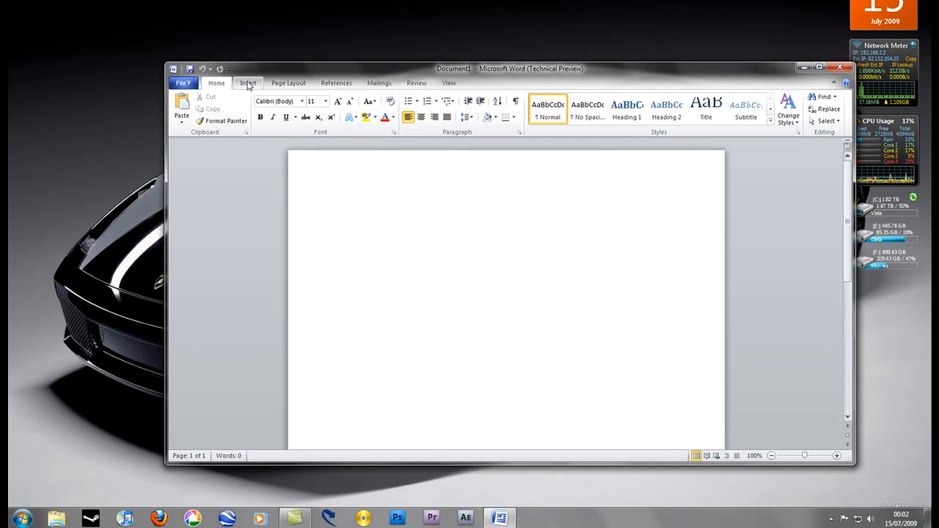
# Browse the Page Layout and Review ribbons, then write 'Very easy to work w' in the document.
pyautogui.click(288, 82)
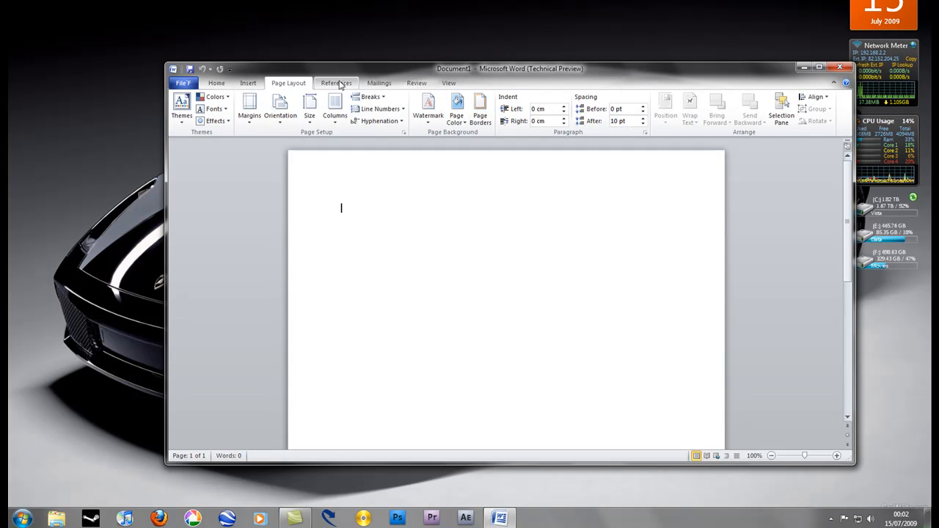
pyautogui.click(416, 83)
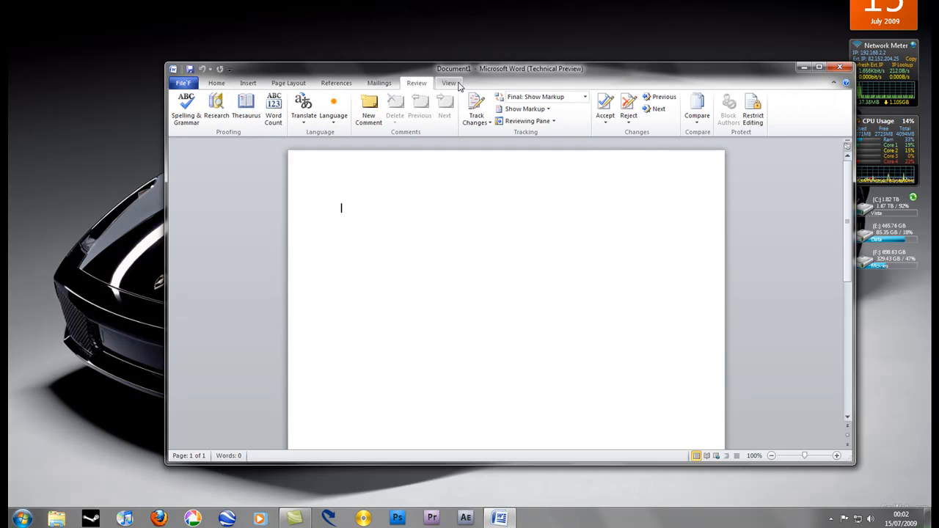
pyautogui.click(215, 82)
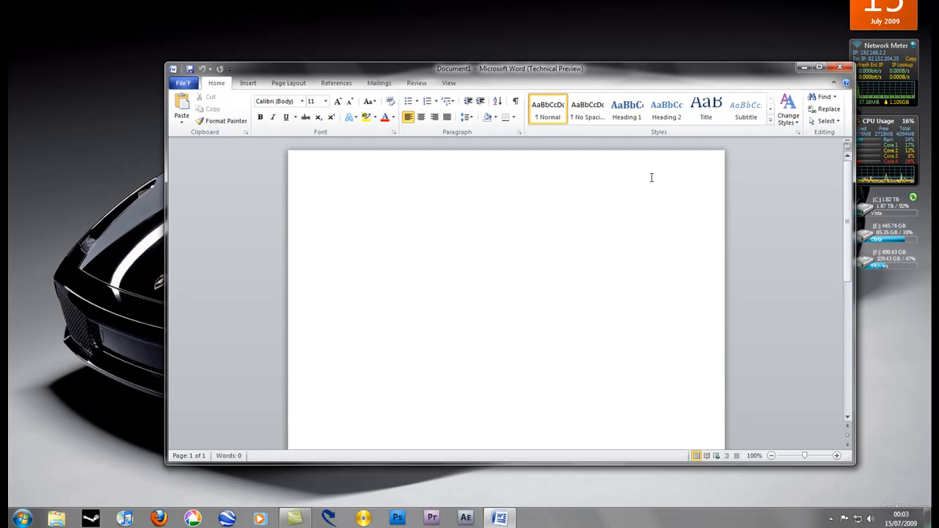
pyautogui.write('Very')
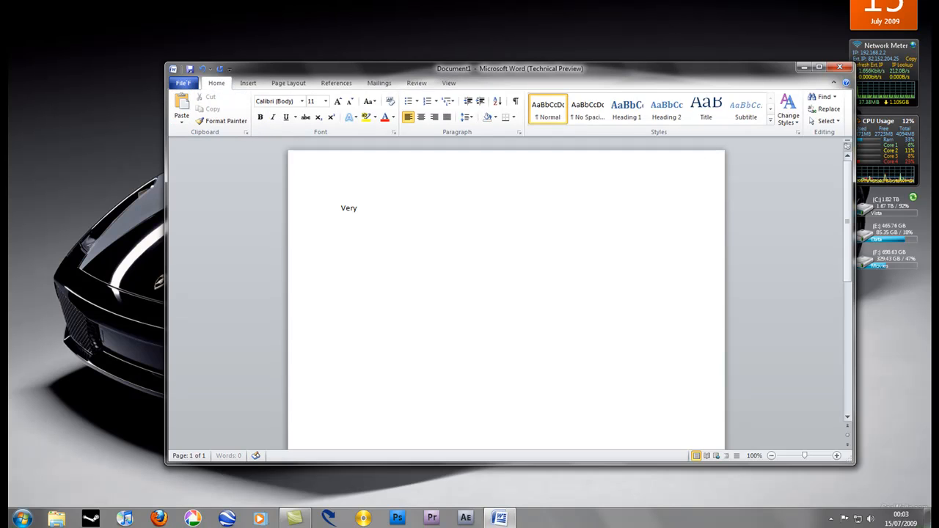
pyautogui.write('easy to work w')
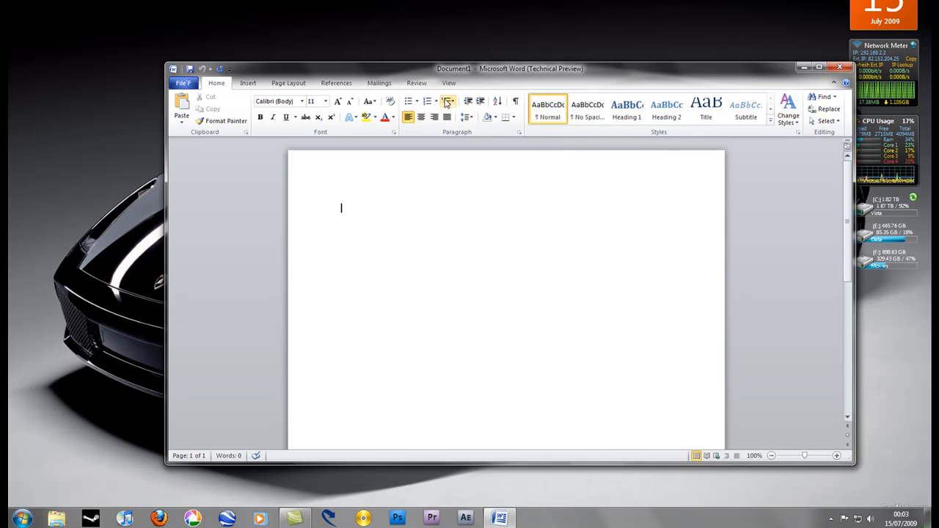
pyautogui.moveTo(170, 75)
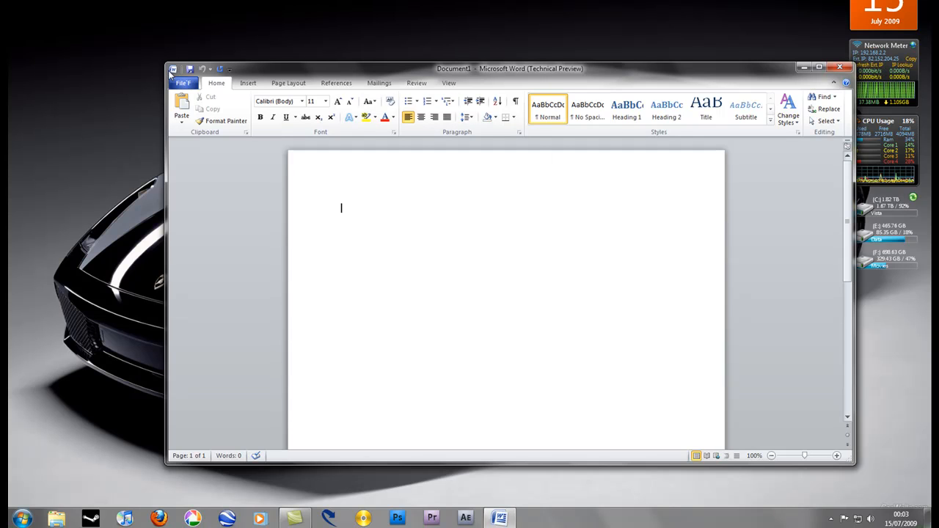
pyautogui.moveTo(508, 69); pyautogui.dragTo(457, 66)
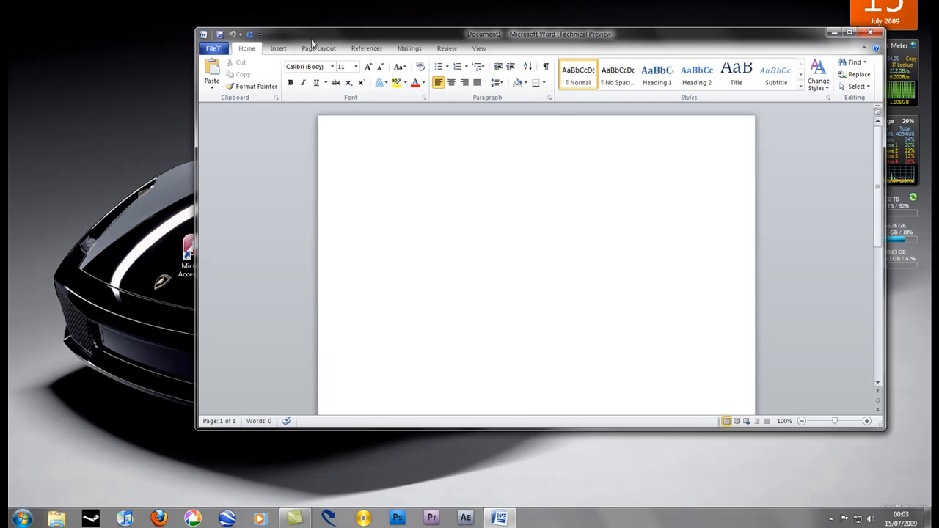
pyautogui.click(212, 47)
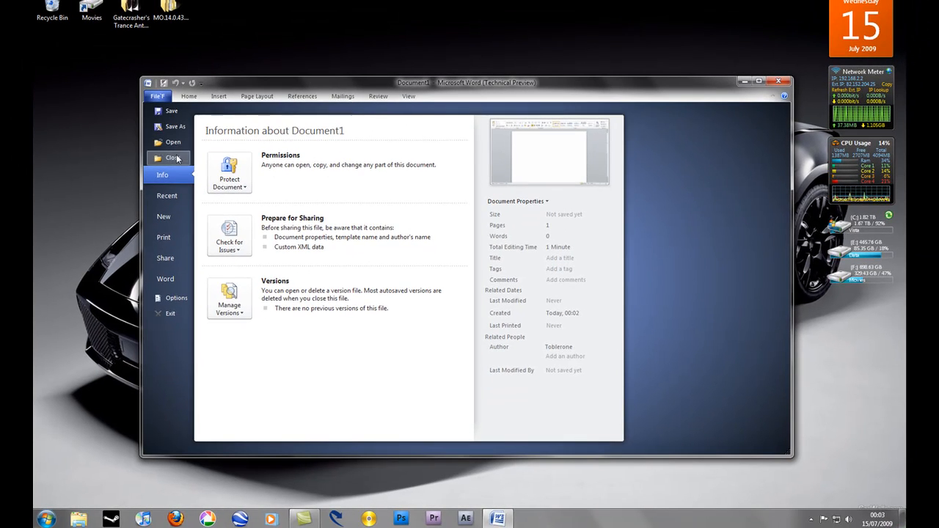
pyautogui.click(167, 195)
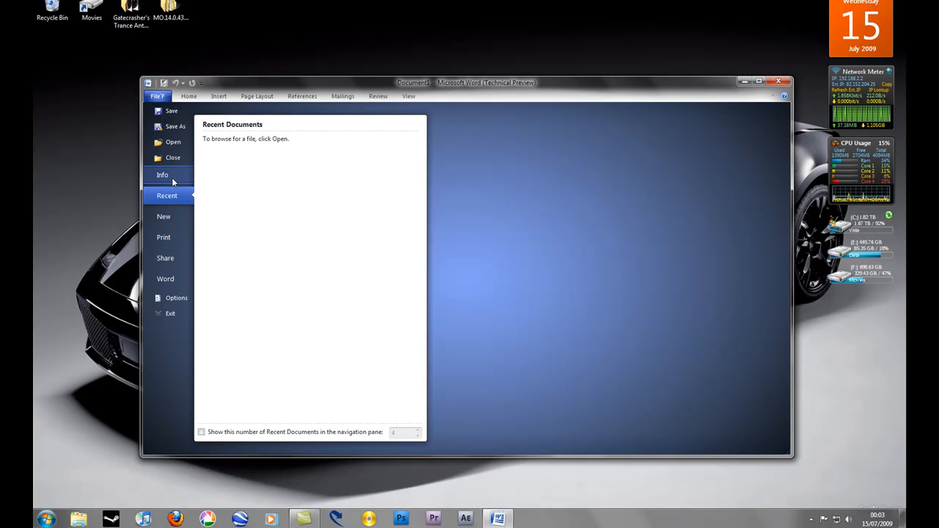
pyautogui.click(164, 218)
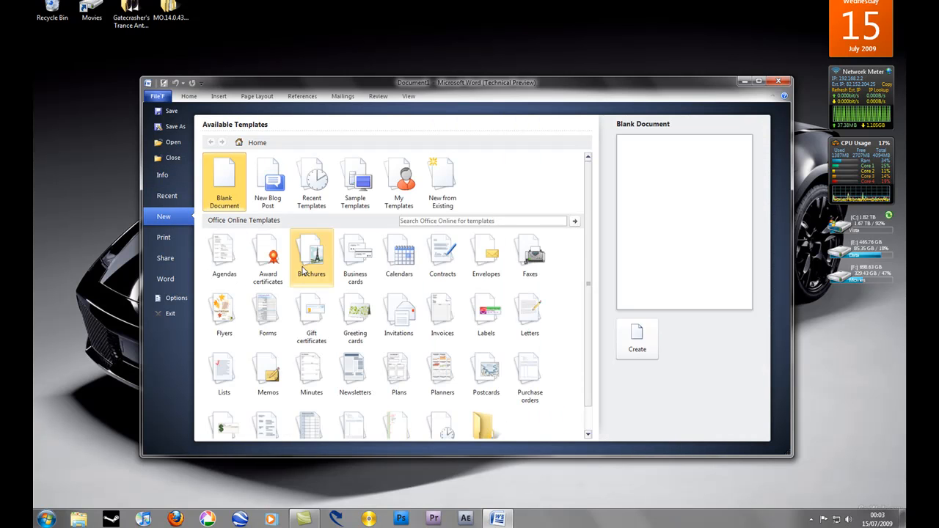
pyautogui.click(165, 238)
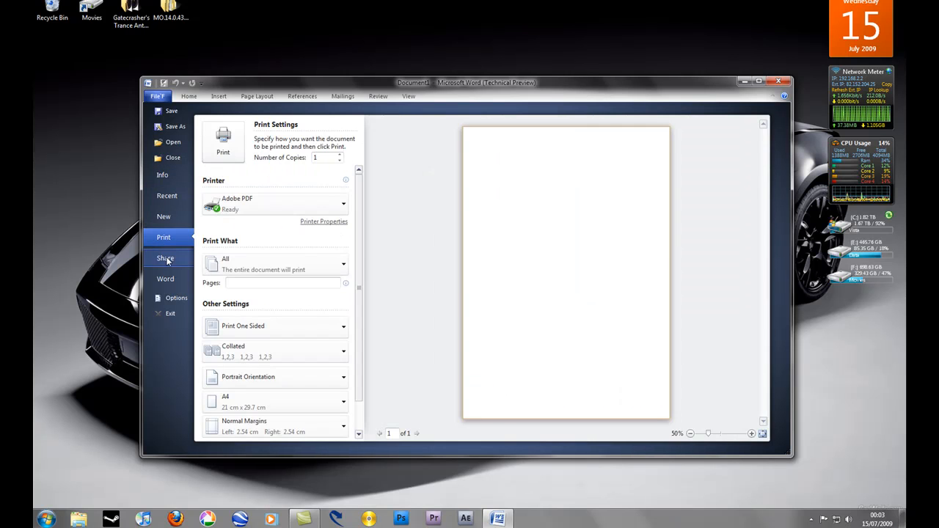
pyautogui.click(164, 279)
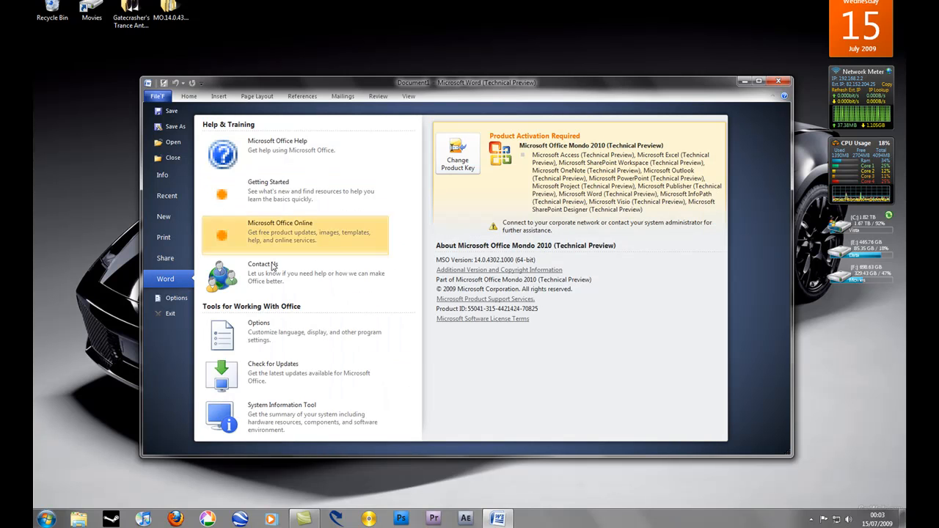
pyautogui.moveTo(410, 246)
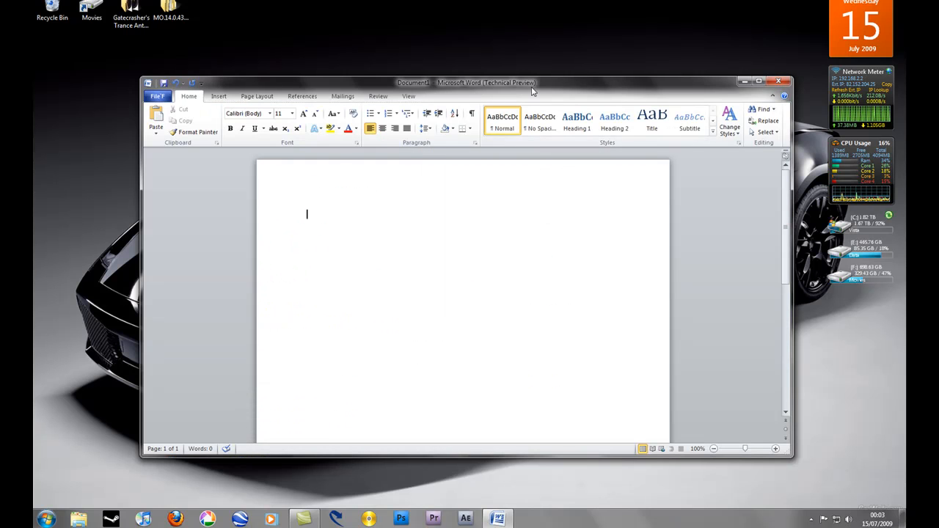
# Launch Access 2010 beside Word and show its Database Tools and Create ribbons.
pyautogui.moveTo(484, 83); pyautogui.dragTo(587, 88)
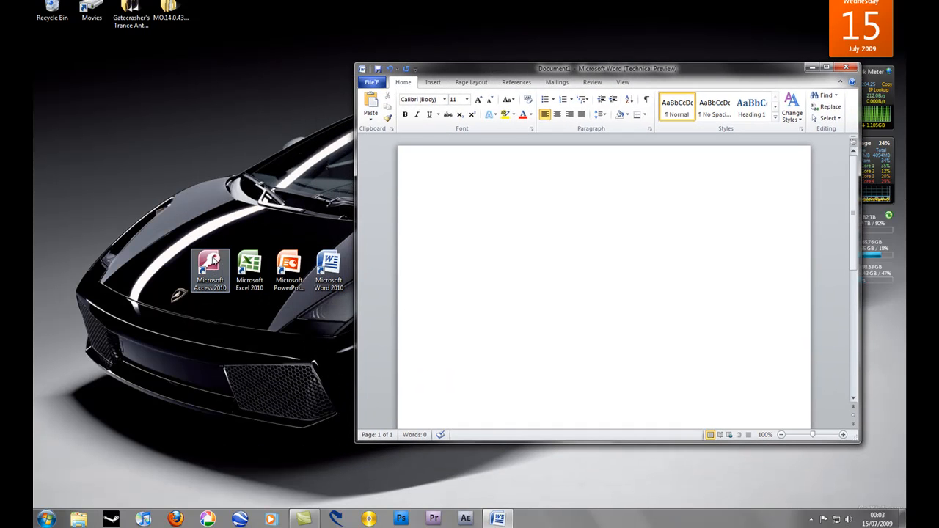
pyautogui.doubleClick(210, 267)
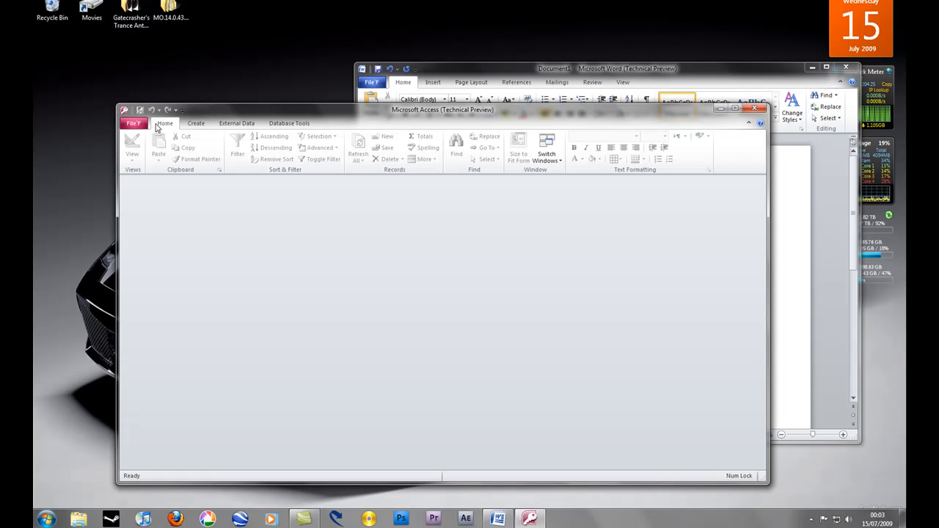
pyautogui.click(288, 124)
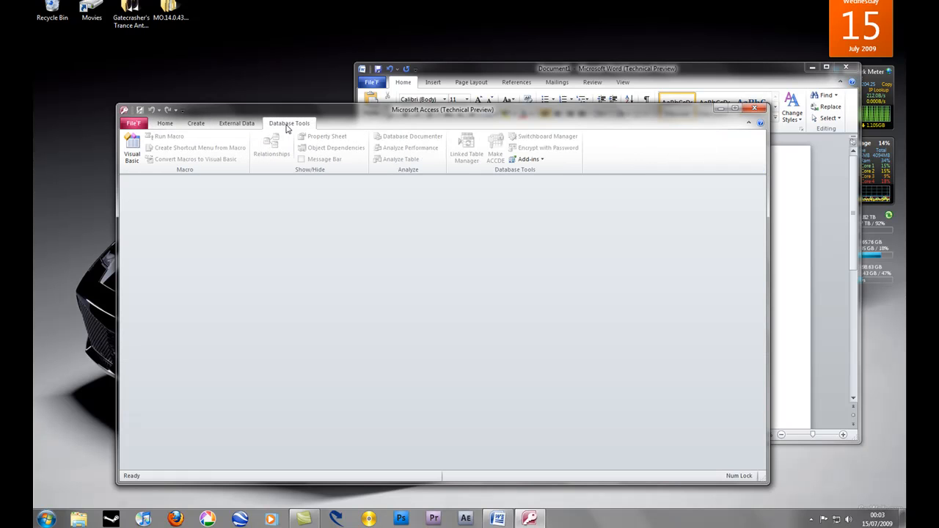
pyautogui.click(195, 123)
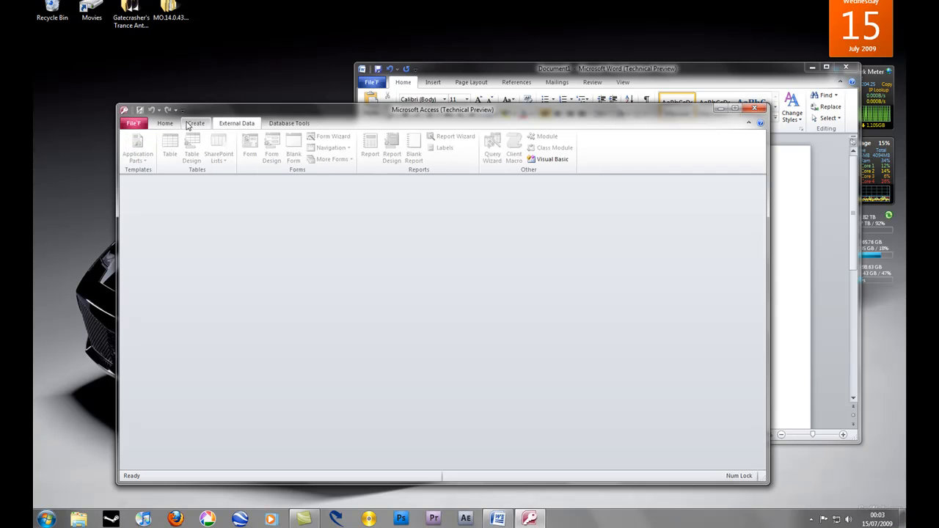
# View Access's new-database templates, recent databases and help/version page, then move the window aside.
pyautogui.click(132, 124)
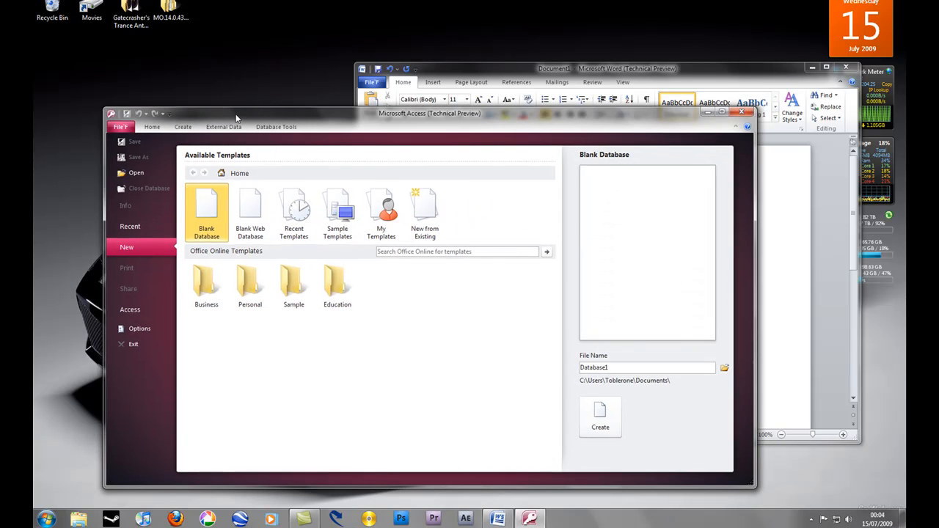
pyautogui.click(375, 50)
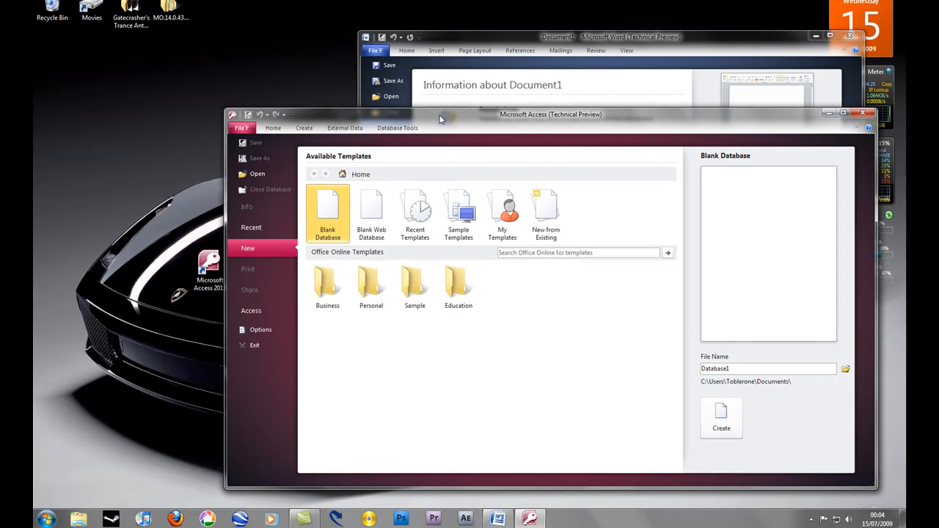
pyautogui.moveTo(487, 36)
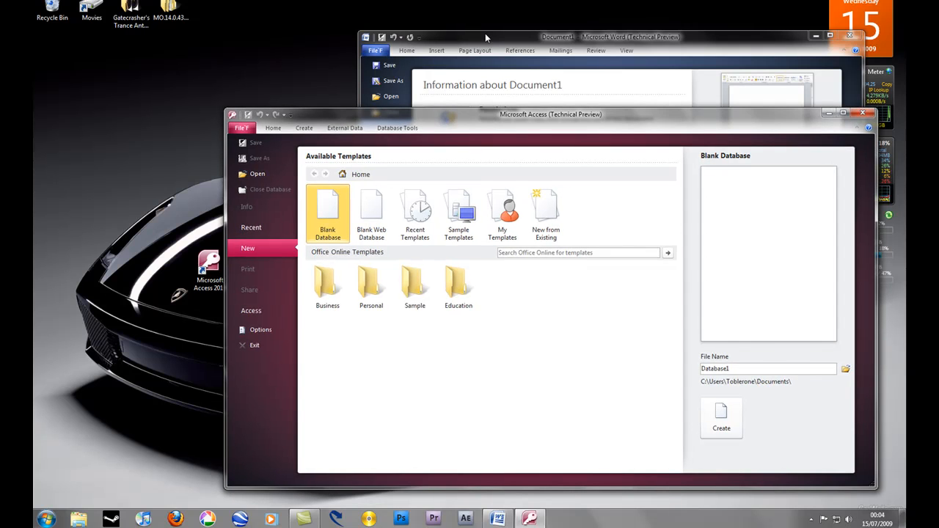
pyautogui.moveTo(261, 259)
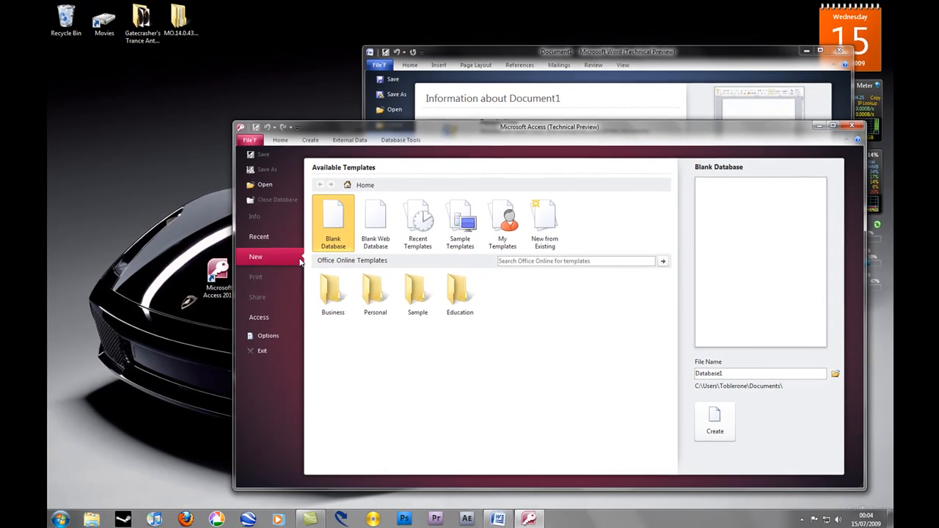
pyautogui.click(258, 236)
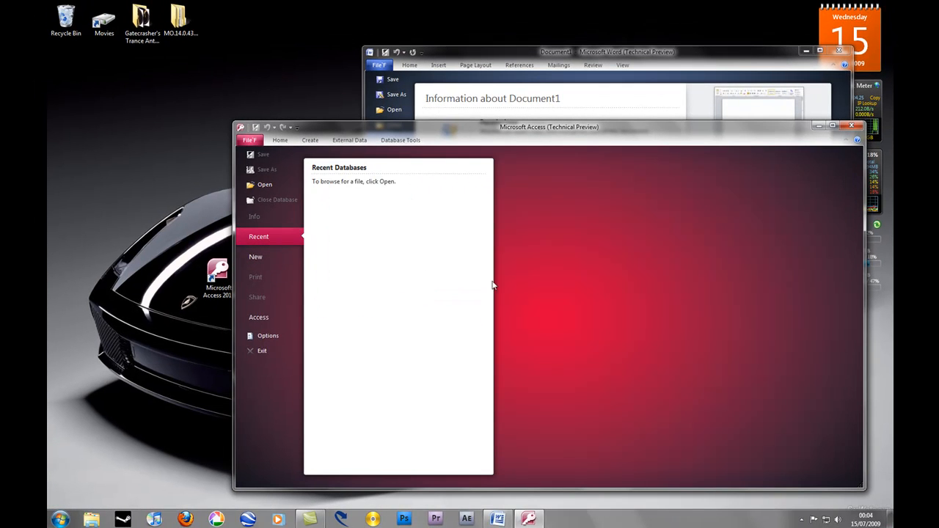
pyautogui.moveTo(457, 145)
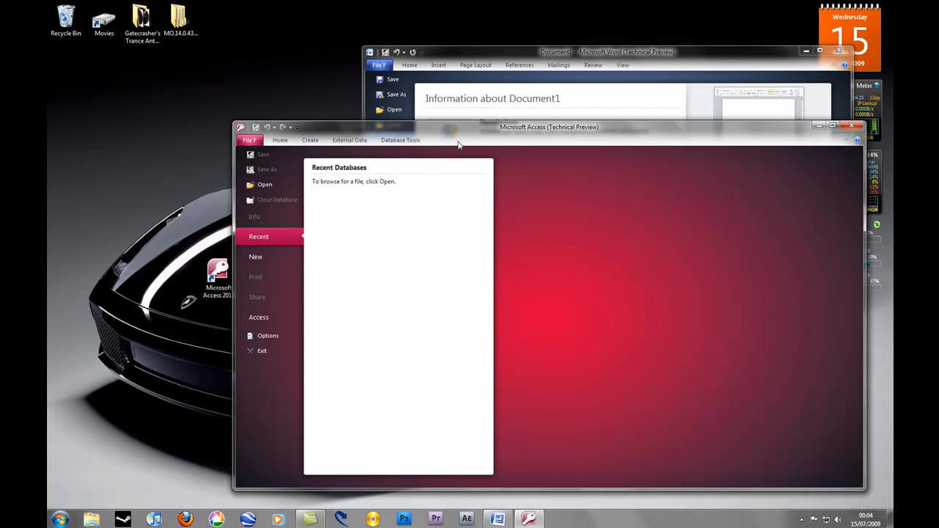
pyautogui.moveTo(264, 185)
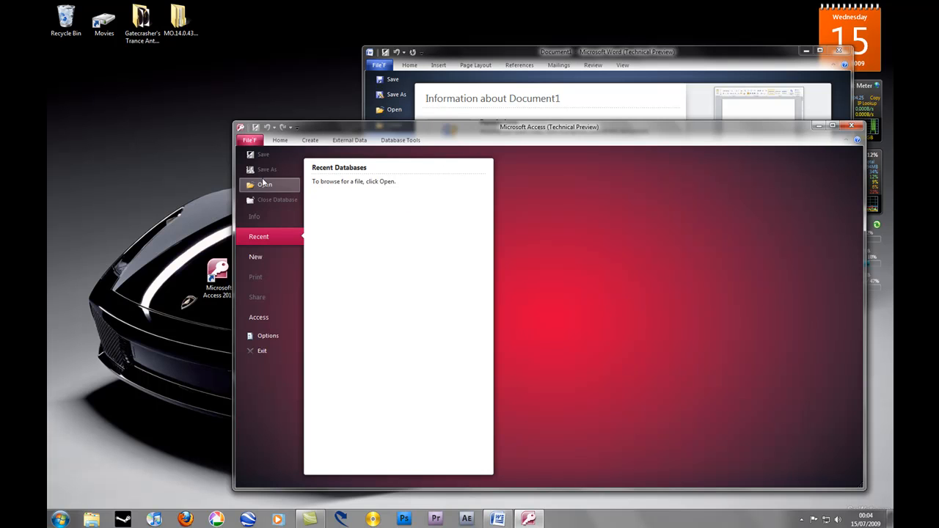
pyautogui.moveTo(264, 315)
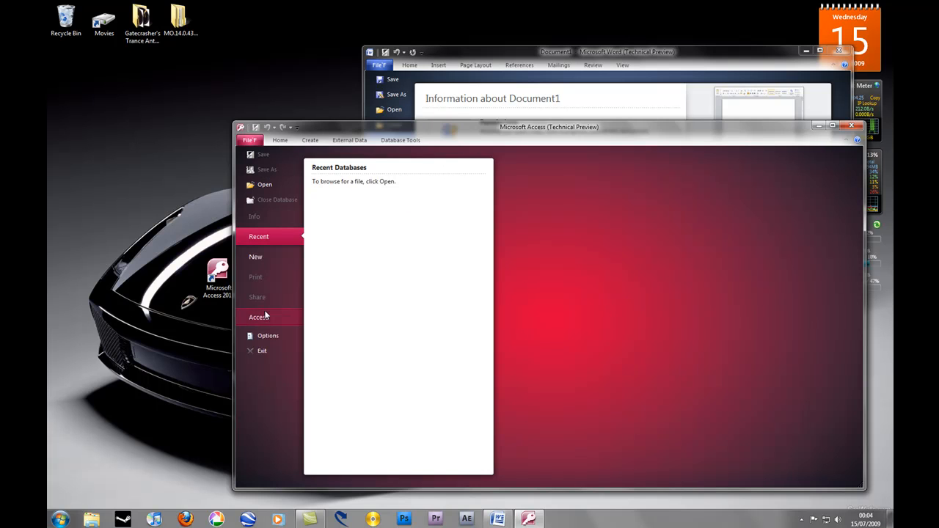
pyautogui.click(258, 317)
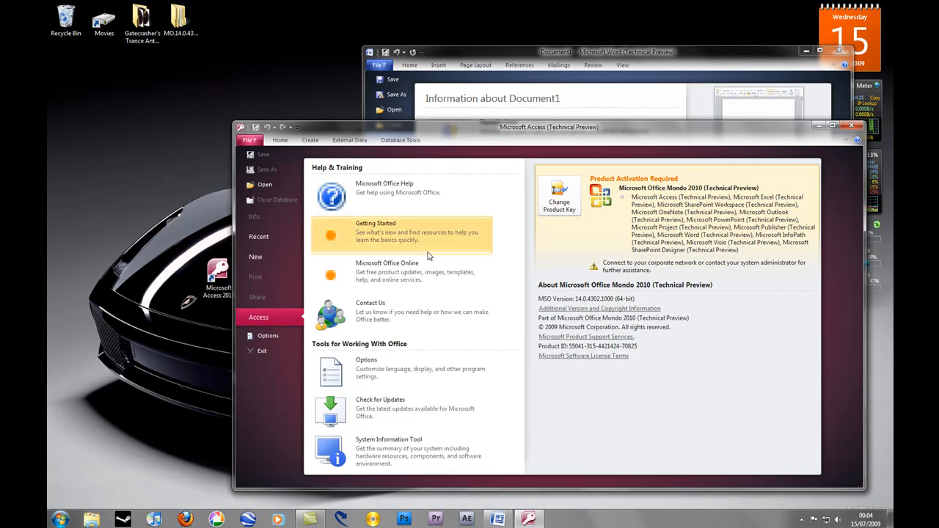
pyautogui.moveTo(403, 308)
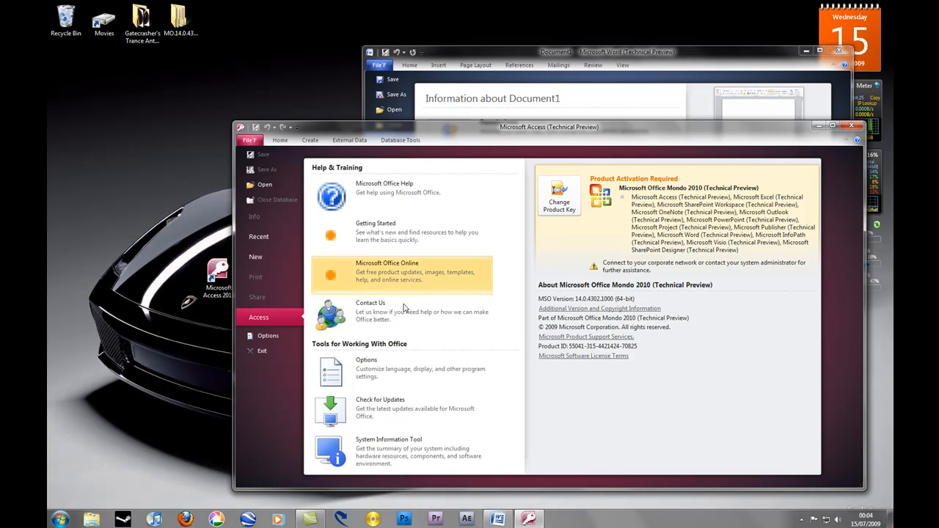
pyautogui.moveTo(631, 139)
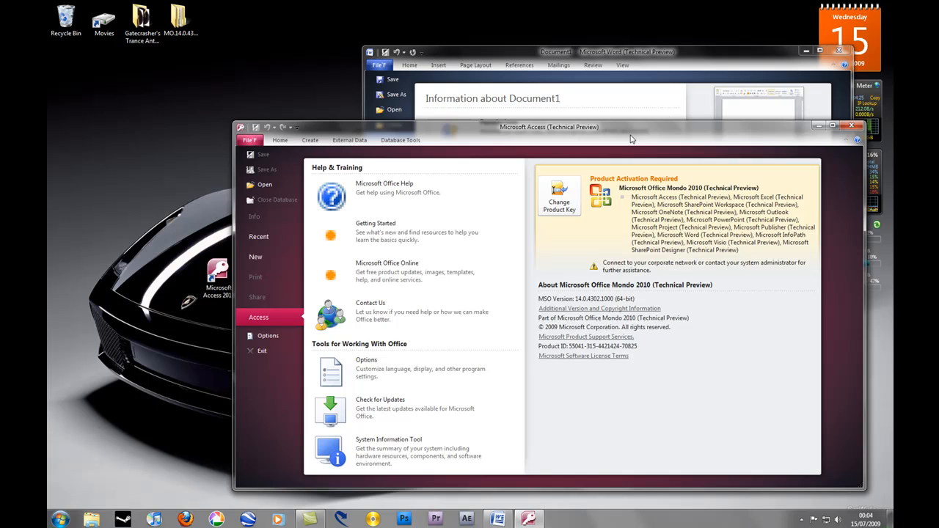
pyautogui.moveTo(548, 127); pyautogui.dragTo(637, 104)
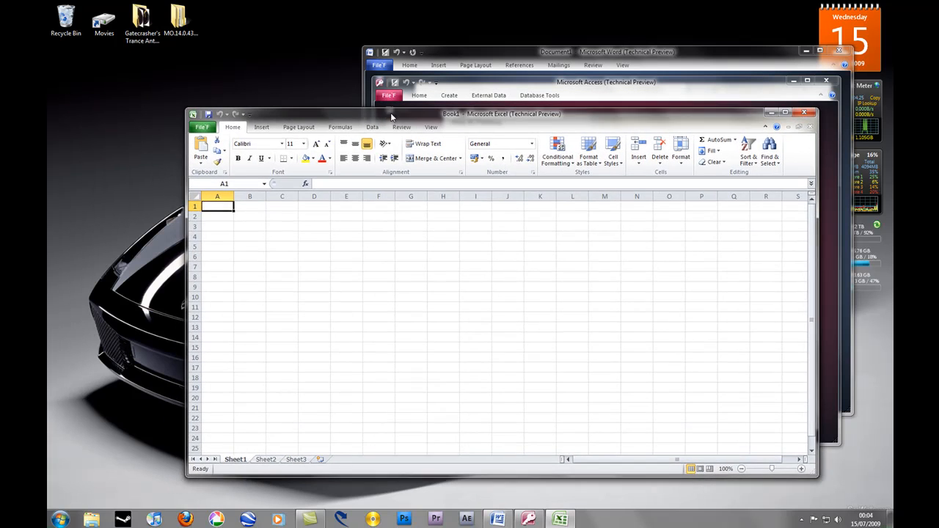
# Select cell ranges A1:N17 and A1:C5 in the blank workbook, clearing each selection.
pyautogui.click(411, 303)
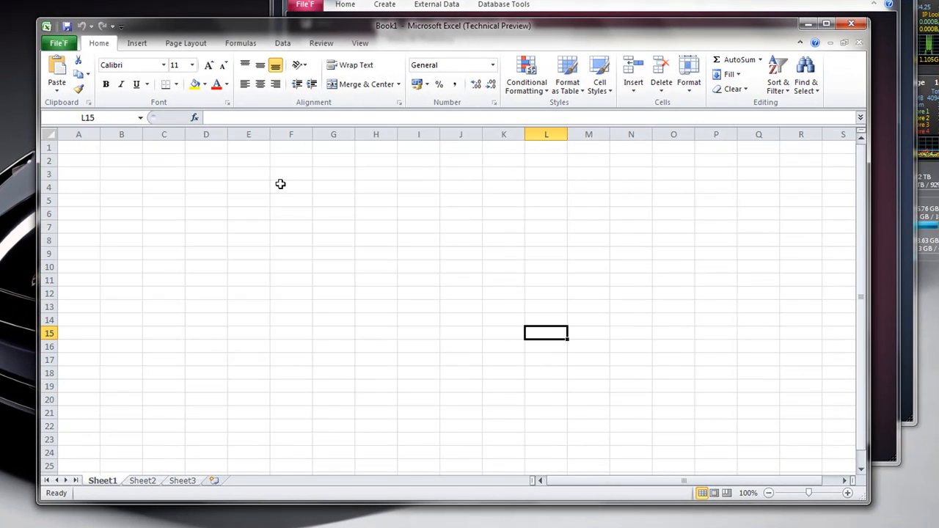
pyautogui.moveTo(80, 147); pyautogui.dragTo(619, 364)
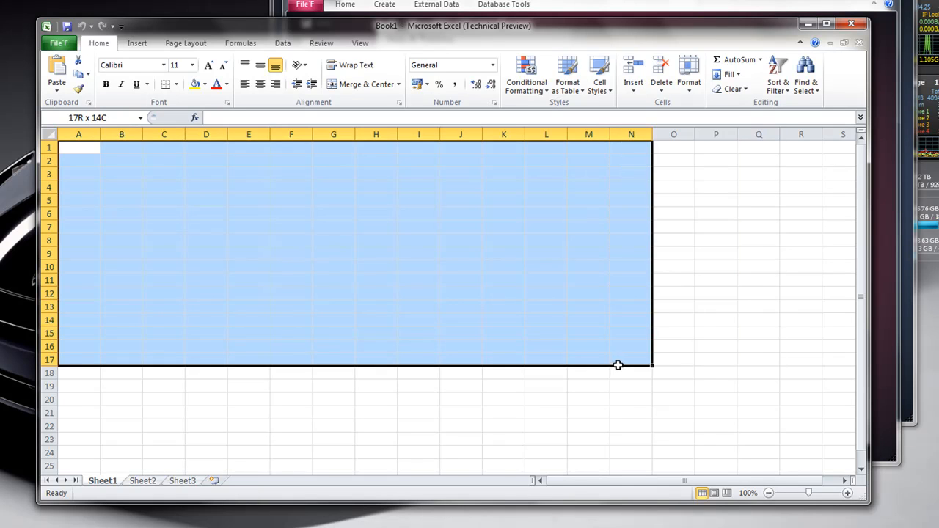
pyautogui.click(461, 320)
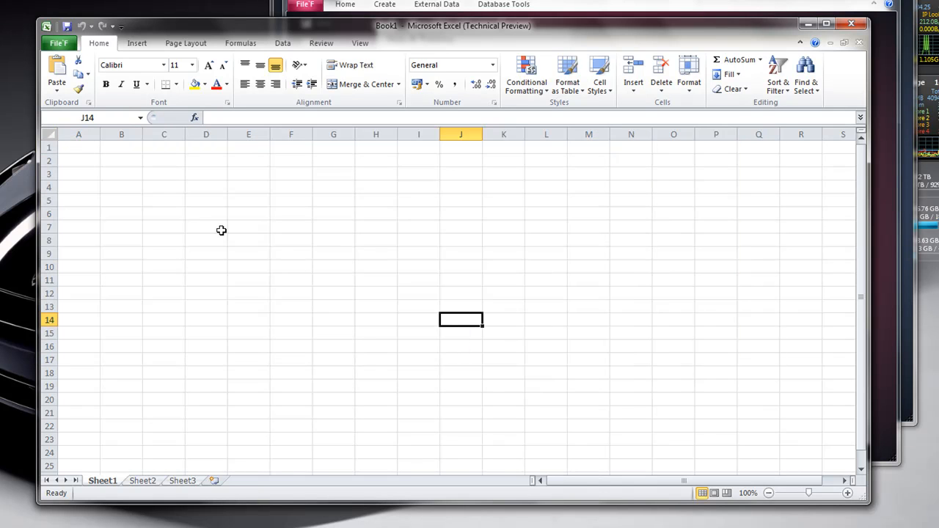
pyautogui.moveTo(79, 146); pyautogui.dragTo(164, 199)
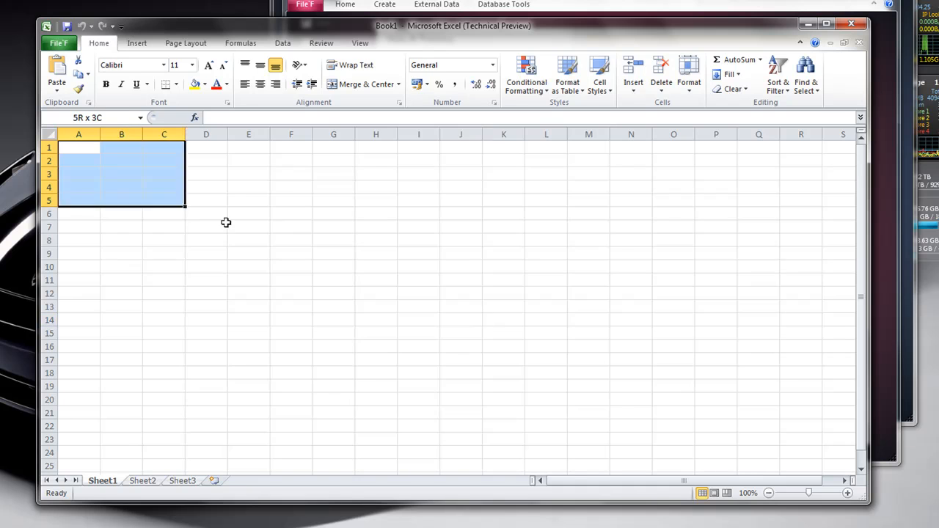
pyautogui.click(460, 293)
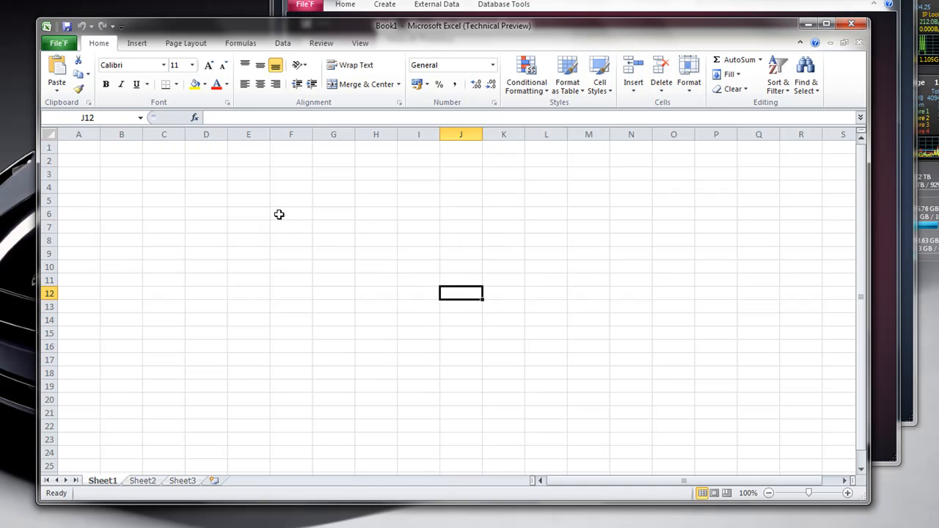
# Show Excel's Insert ribbon with its table, chart and picture options.
pyautogui.click(136, 43)
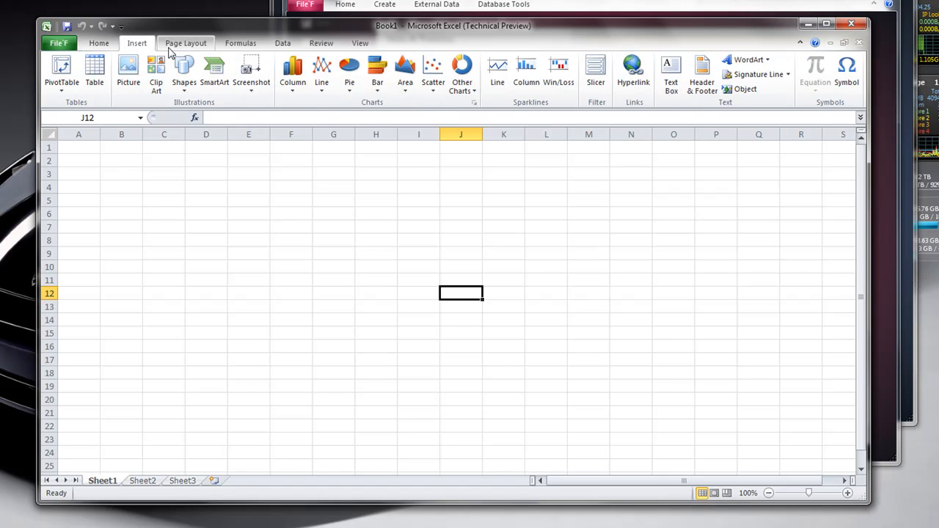
pyautogui.moveTo(292, 70)
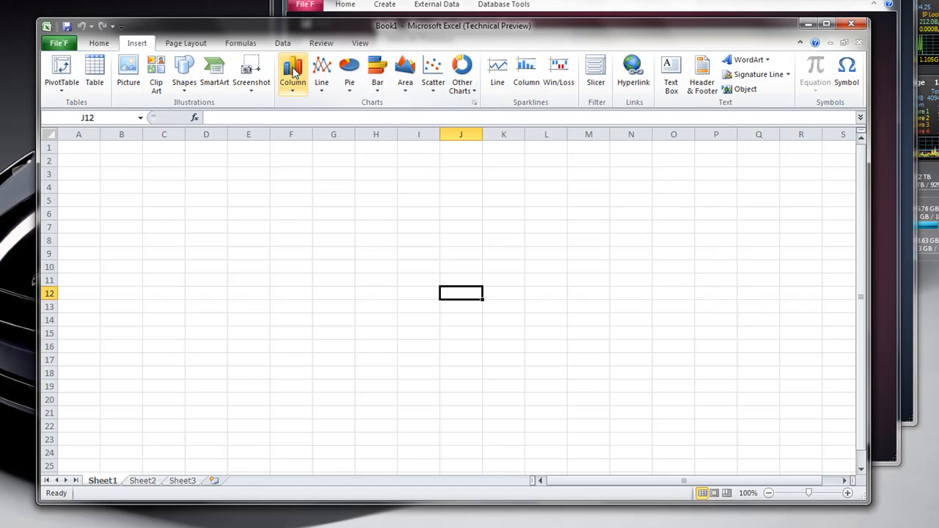
pyautogui.click(405, 73)
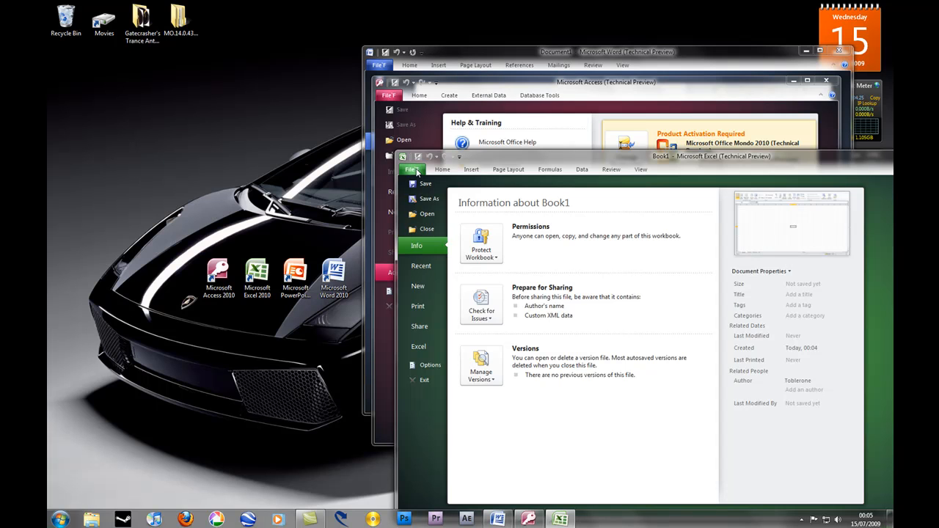
pyautogui.moveTo(414, 173)
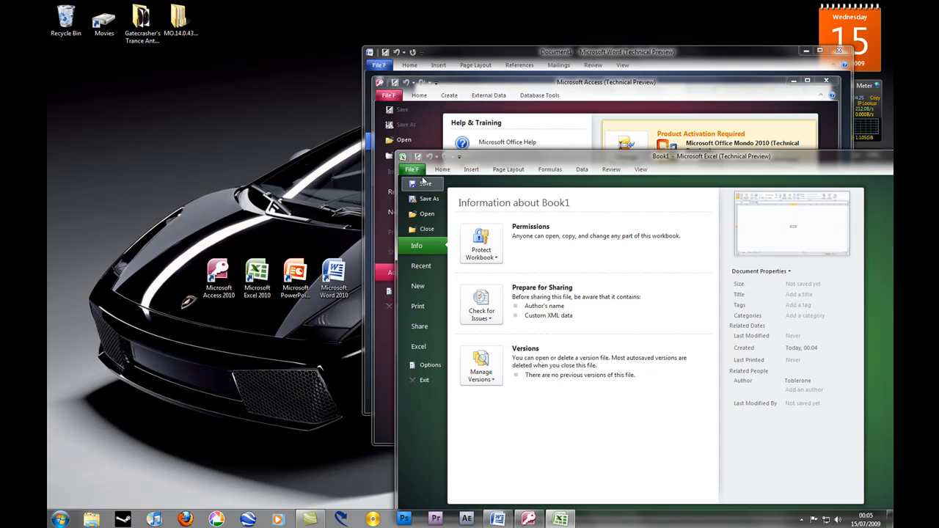
pyautogui.moveTo(487, 88)
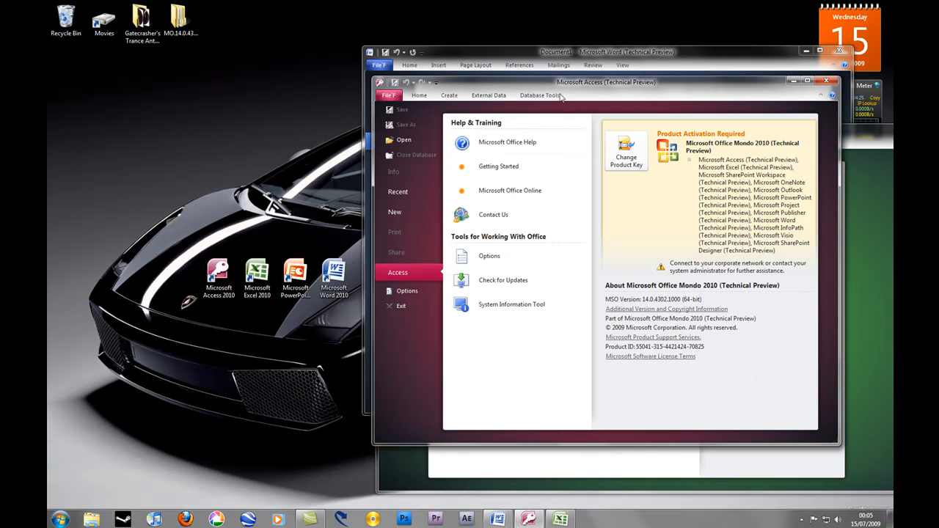
pyautogui.moveTo(469, 55)
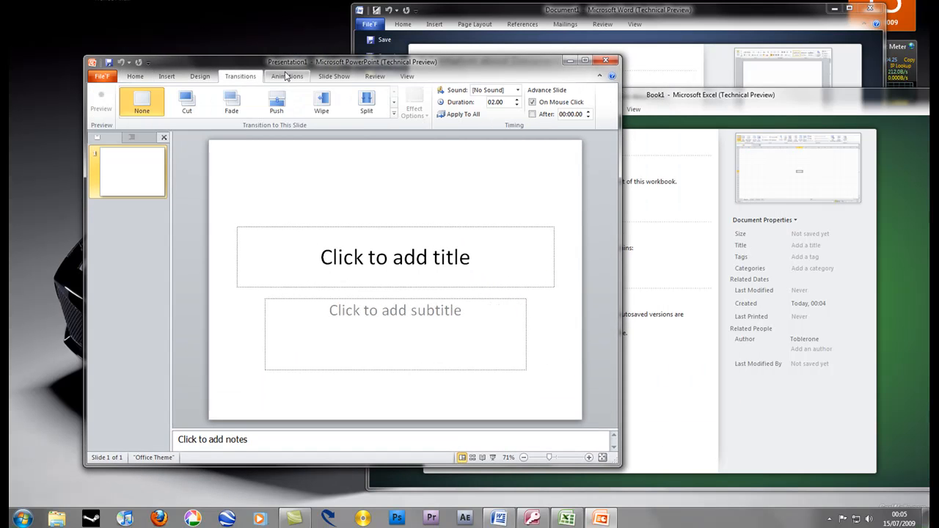
# Show the View ribbon, then the file information page for Presentation1.
pyautogui.click(407, 77)
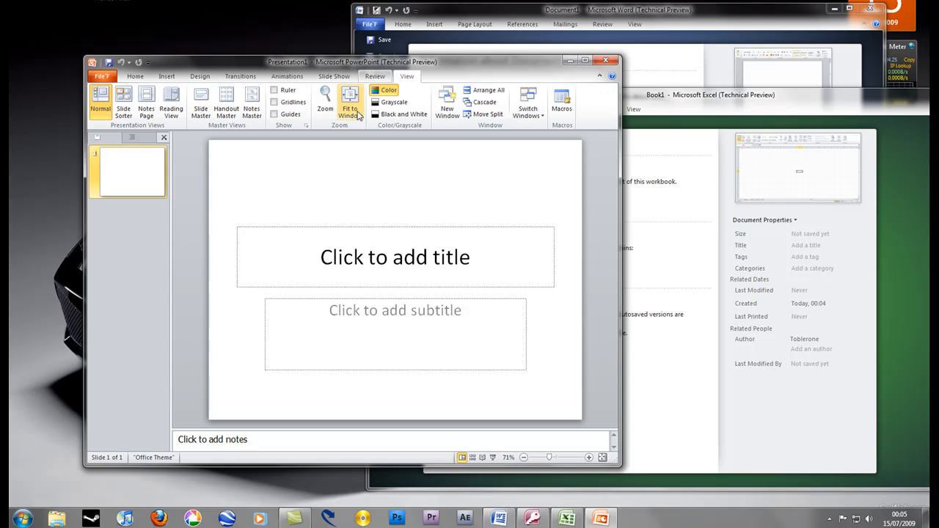
pyautogui.click(102, 76)
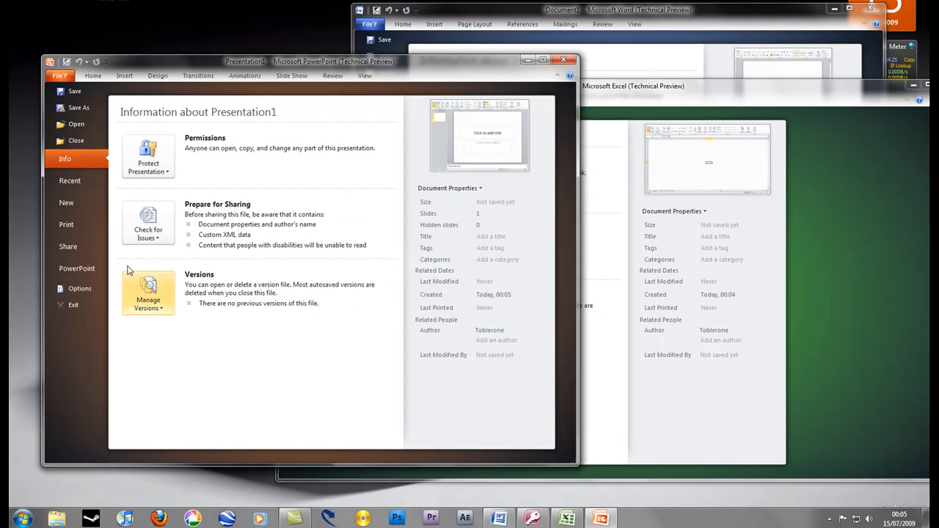
# Return to the slide and write 'Welcome to thi' in the title box, then erase it.
pyautogui.click(93, 77)
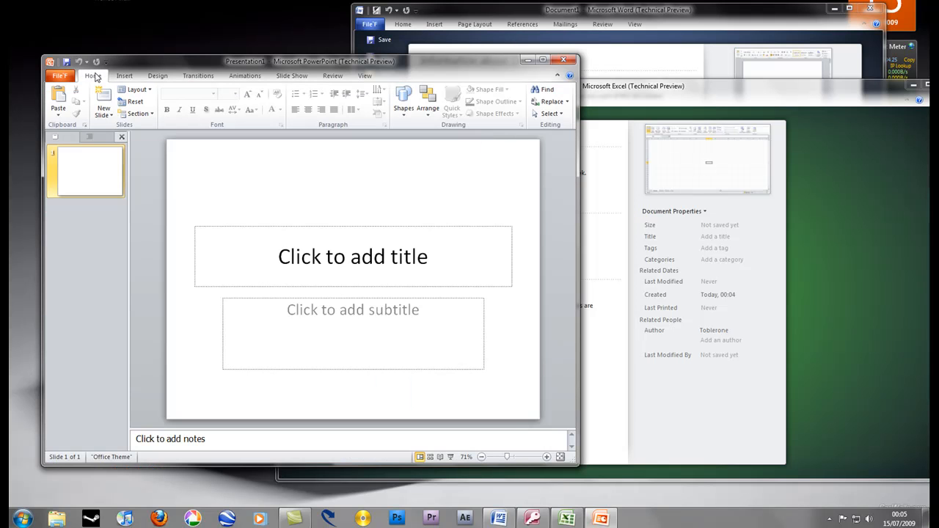
pyautogui.click(352, 255)
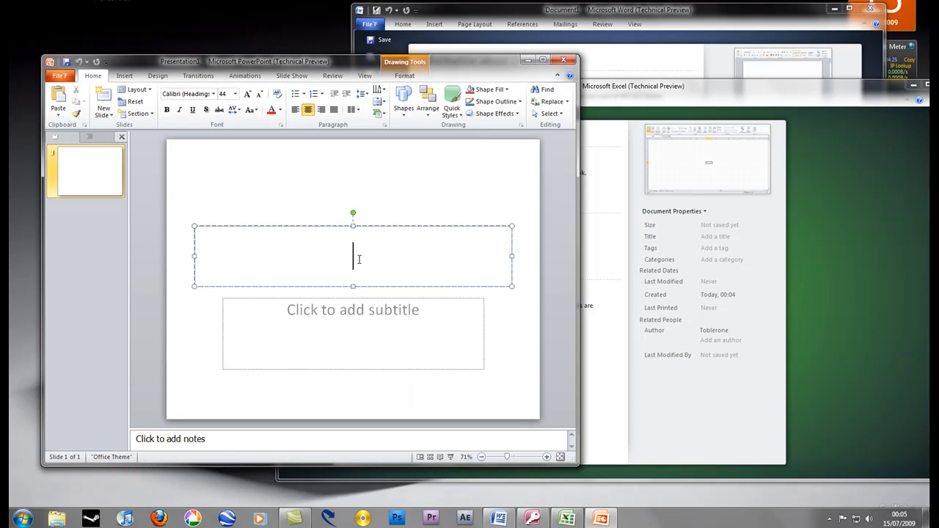
pyautogui.write('Welcome to')
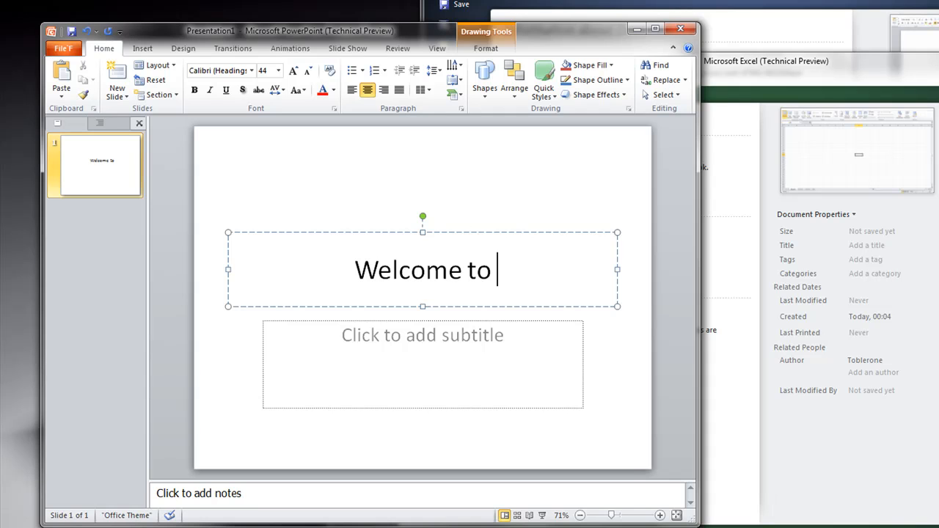
pyautogui.write('thi')
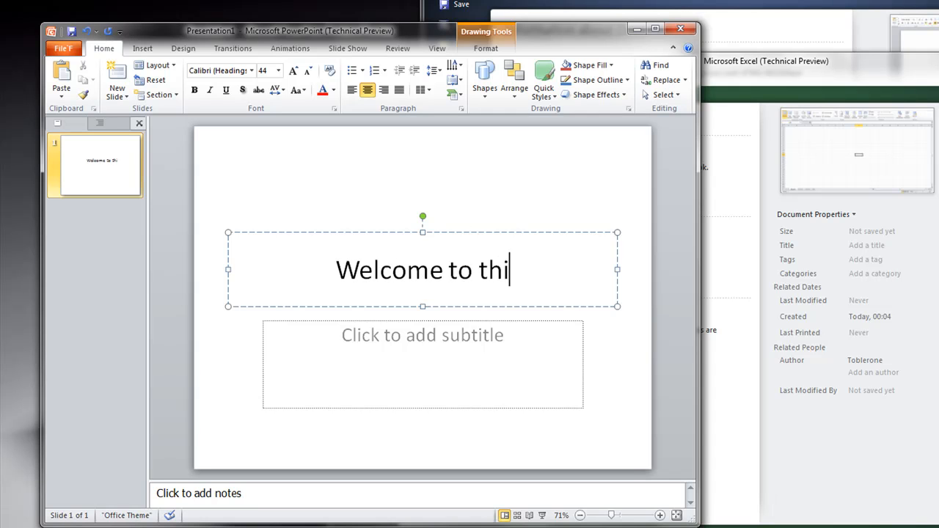
pyautogui.press('Backspace')
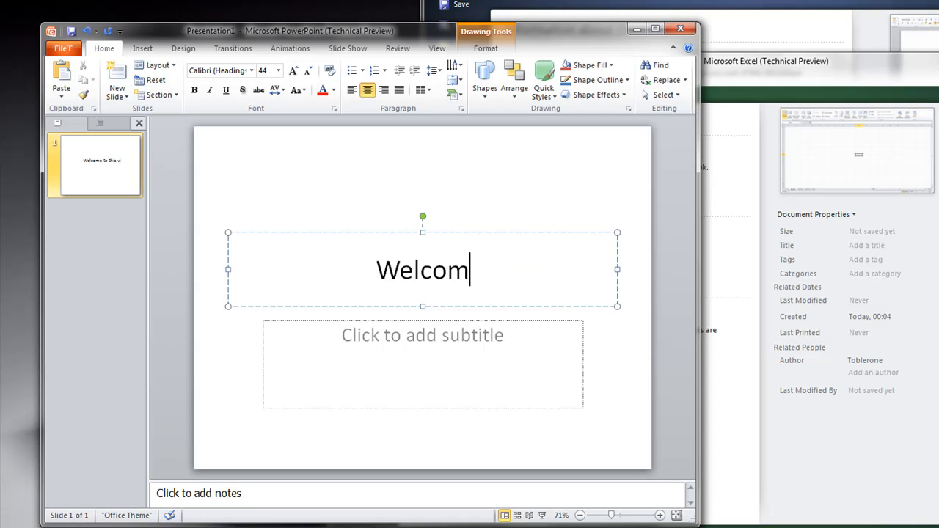
# Apply a coloured Quick Style fill to the title box.
pyautogui.click(543, 76)
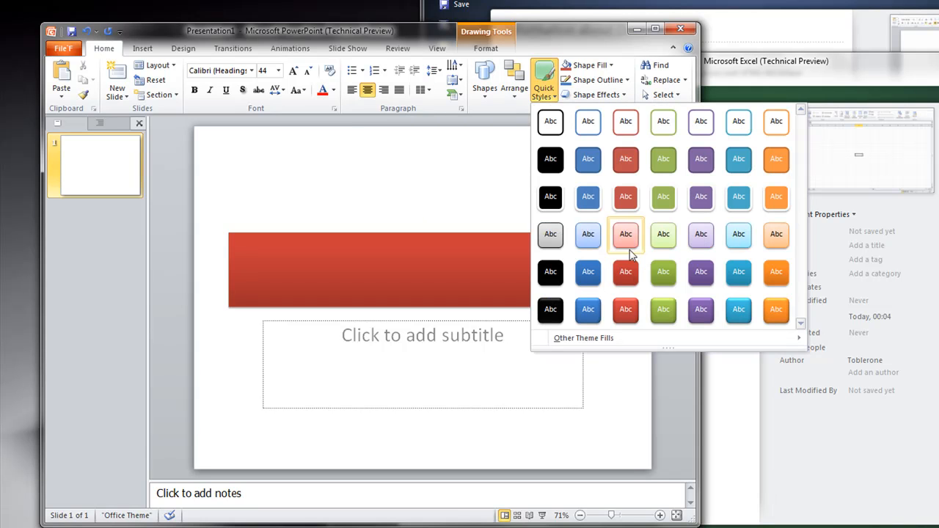
pyautogui.click(625, 235)
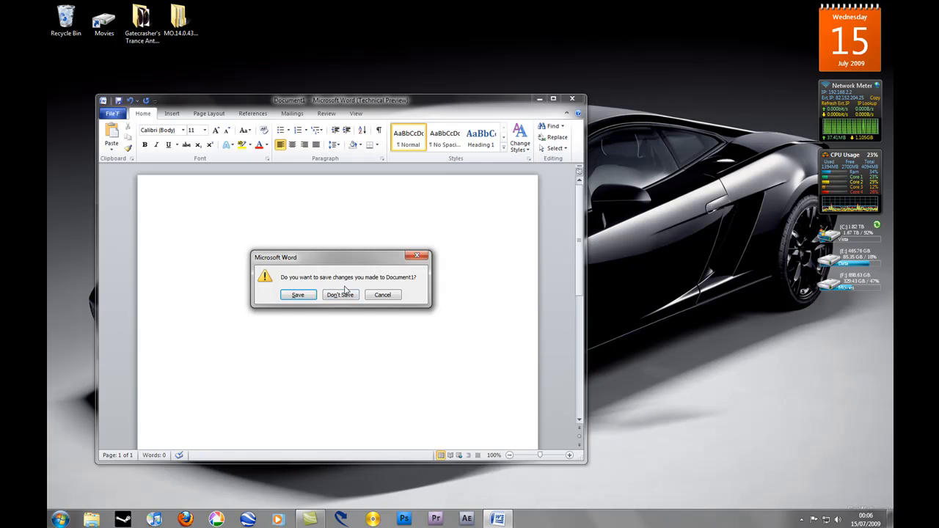
# Discard the unsaved Document1 so Word closes, leaving the desktop clear.
pyautogui.click(340, 293)
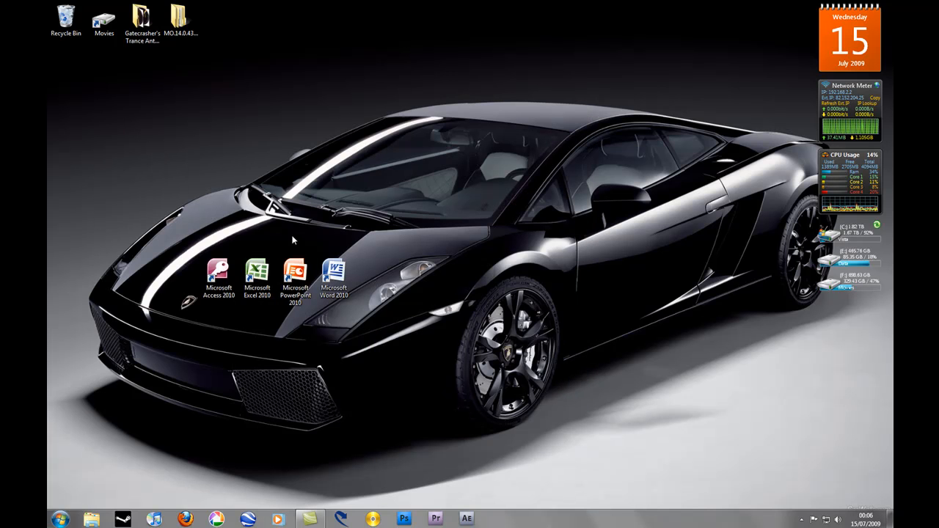
pyautogui.moveTo(44, 11); pyautogui.dragTo(692, 367)
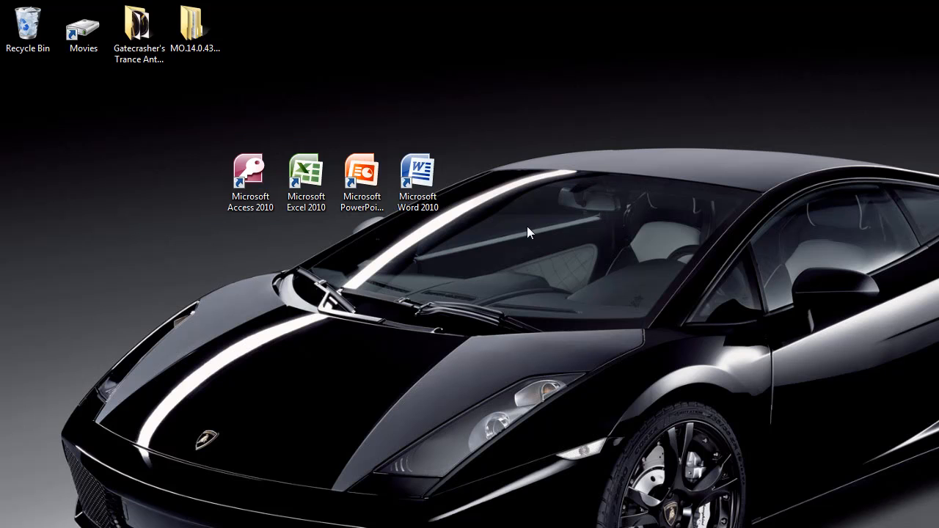
pyautogui.moveTo(197, 156)
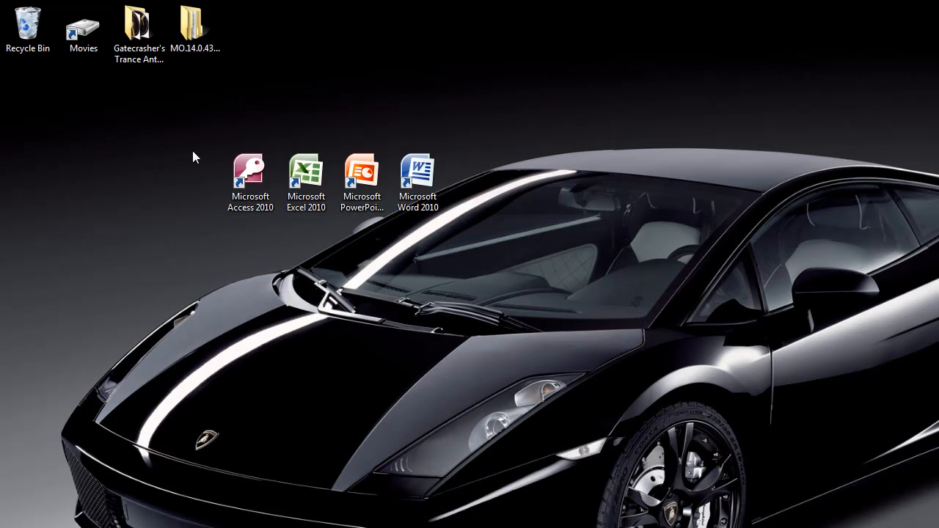
pyautogui.moveTo(184, 157)
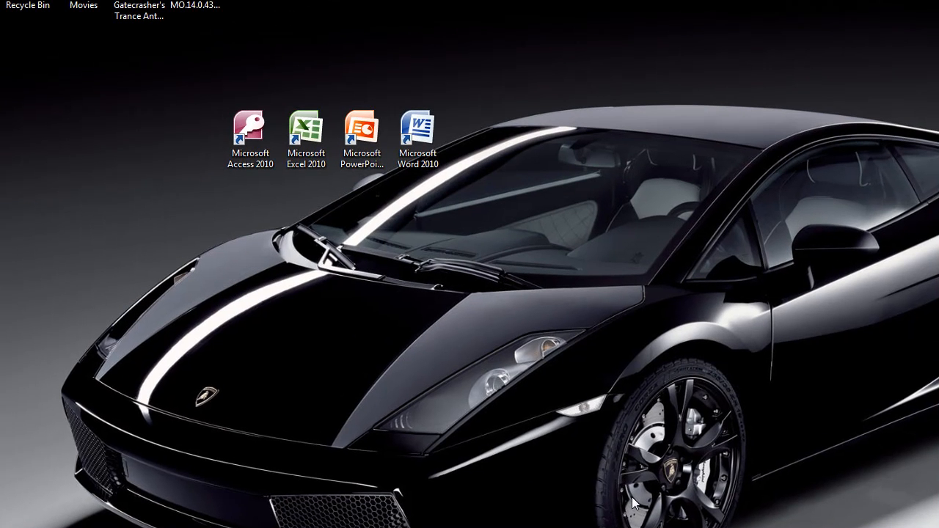
pyautogui.moveTo(616, 499)
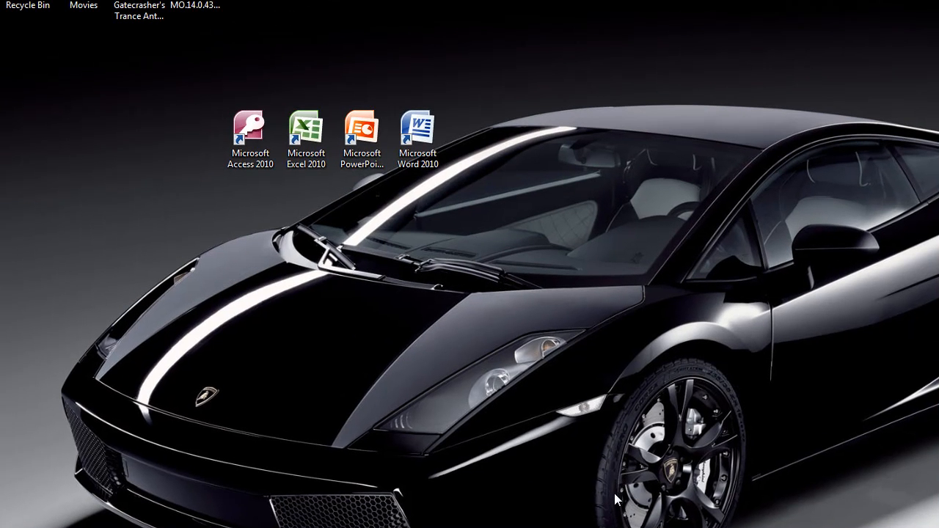
pyautogui.moveTo(604, 497)
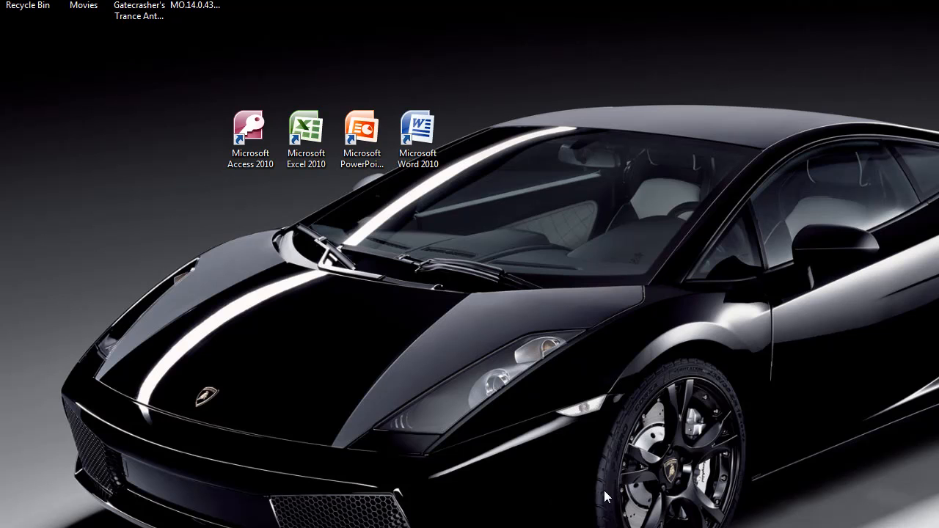
pyautogui.moveTo(469, 505)
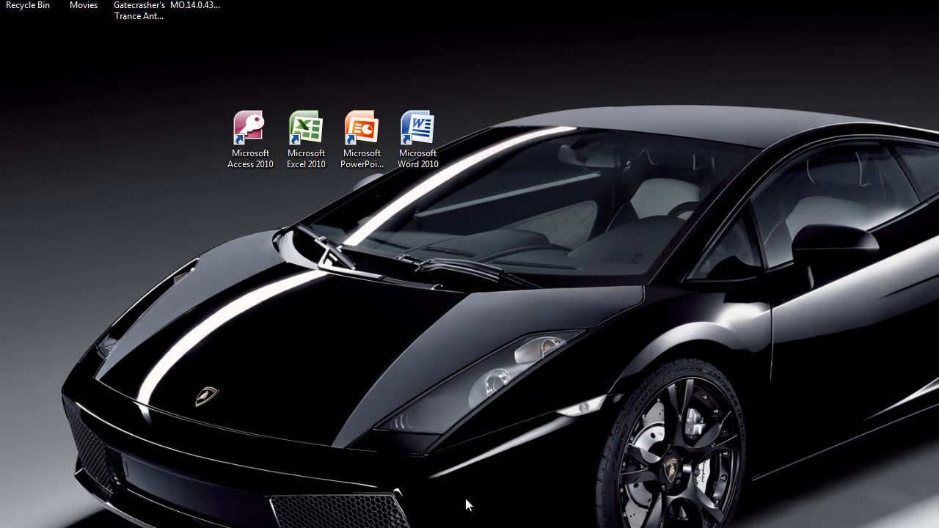